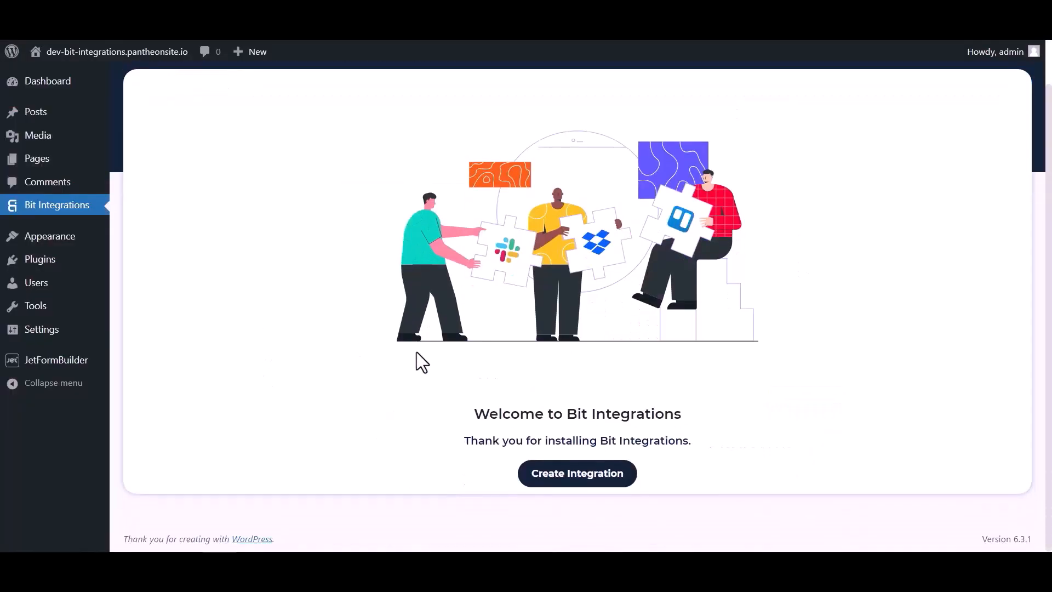
- Search 'jet', pick JetForm Builder as the trigger, and start fetching on its webhook URL
{"action": "type", "text": "je"}
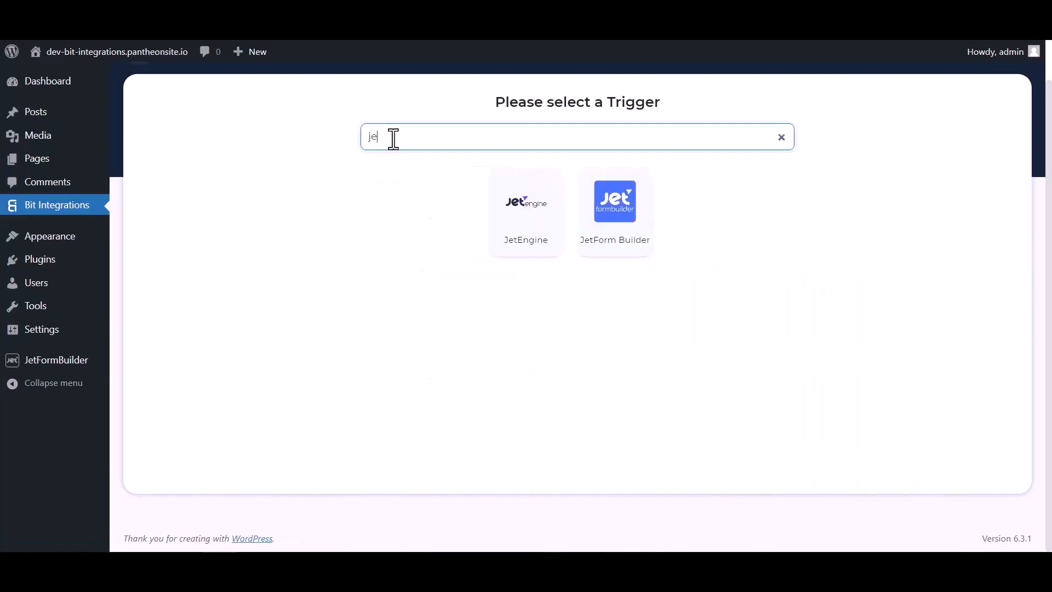
{"action": "type", "text": "t"}
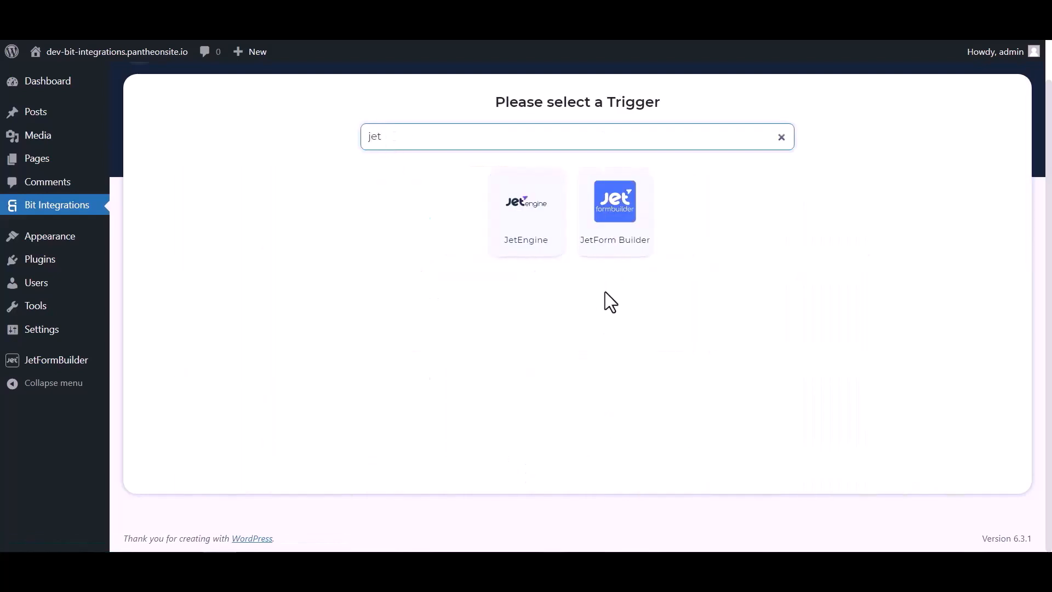
{"action": "left_click", "coordinate": [614, 201]}
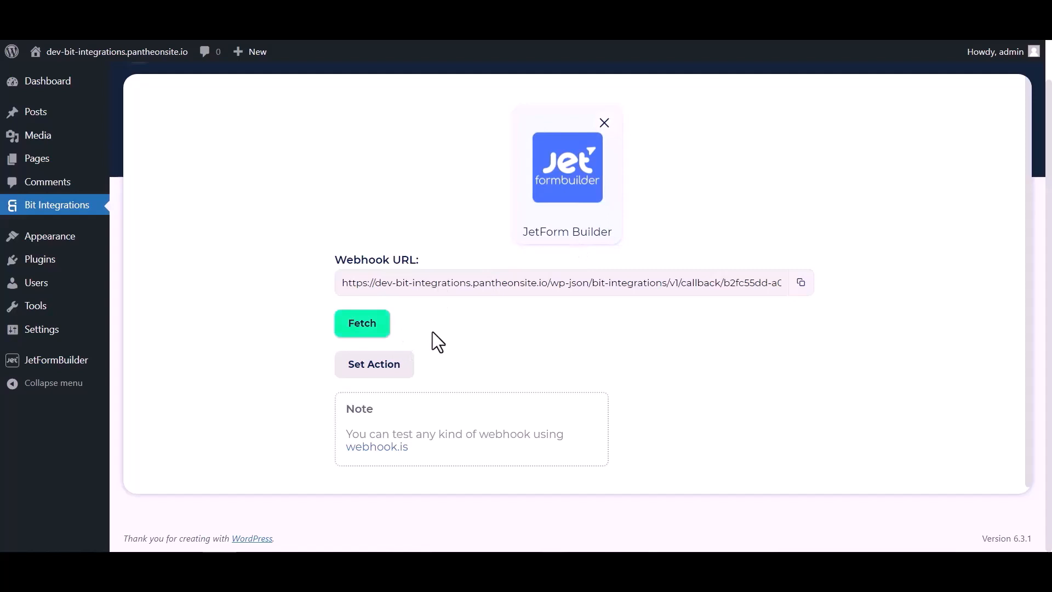
{"action": "left_click", "coordinate": [800, 283]}
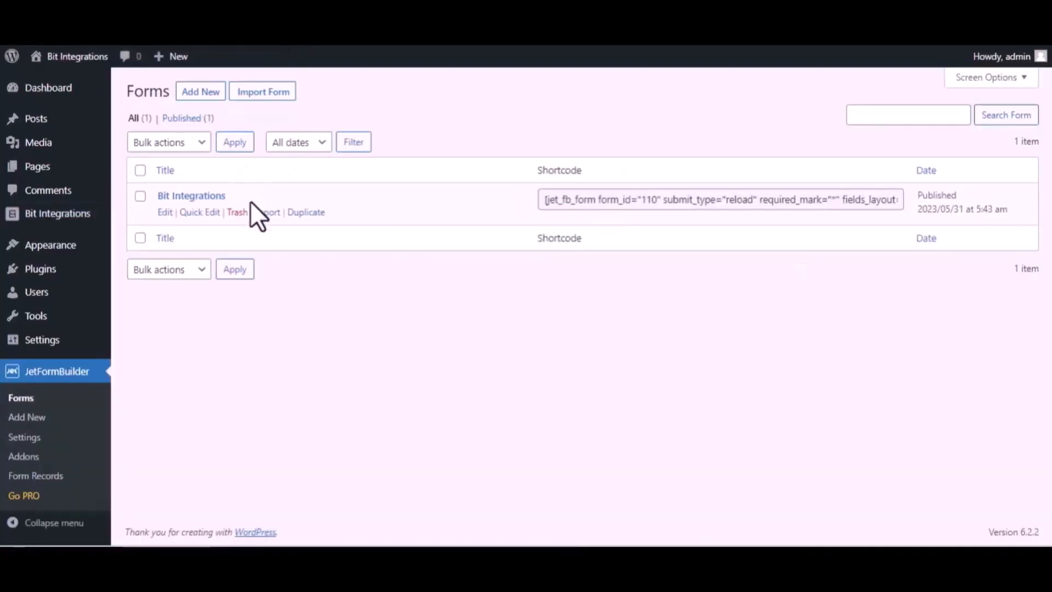
- Open the Bit Integrations form in JetFormBuilder and show its settings
{"action": "left_click", "coordinate": [164, 212]}
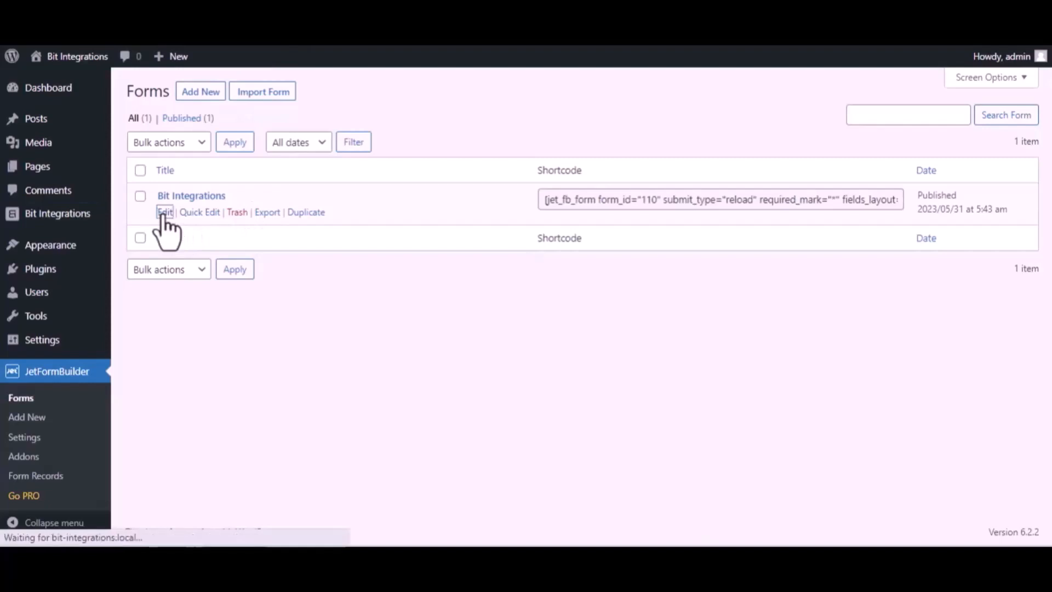
{"action": "left_click", "coordinate": [164, 212]}
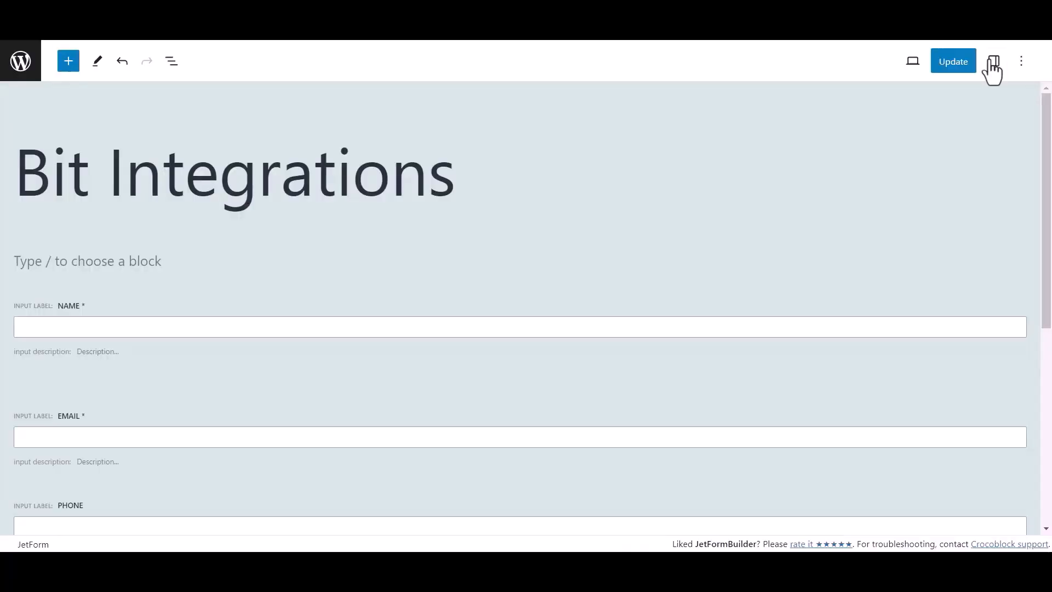
{"action": "left_click", "coordinate": [993, 60]}
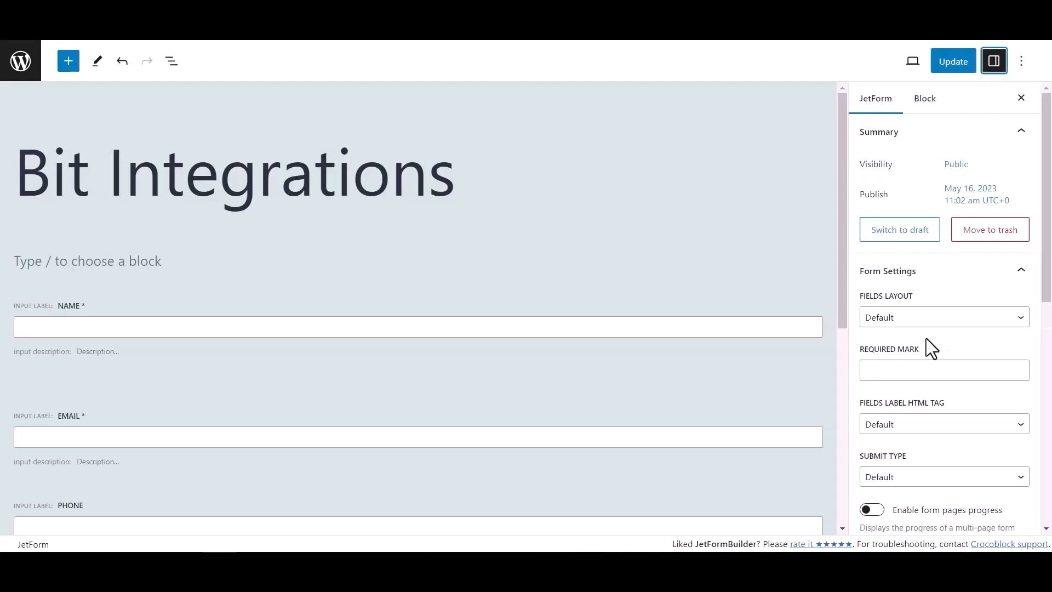
{"action": "scroll", "scroll_direction": "down", "scroll_amount": 3}
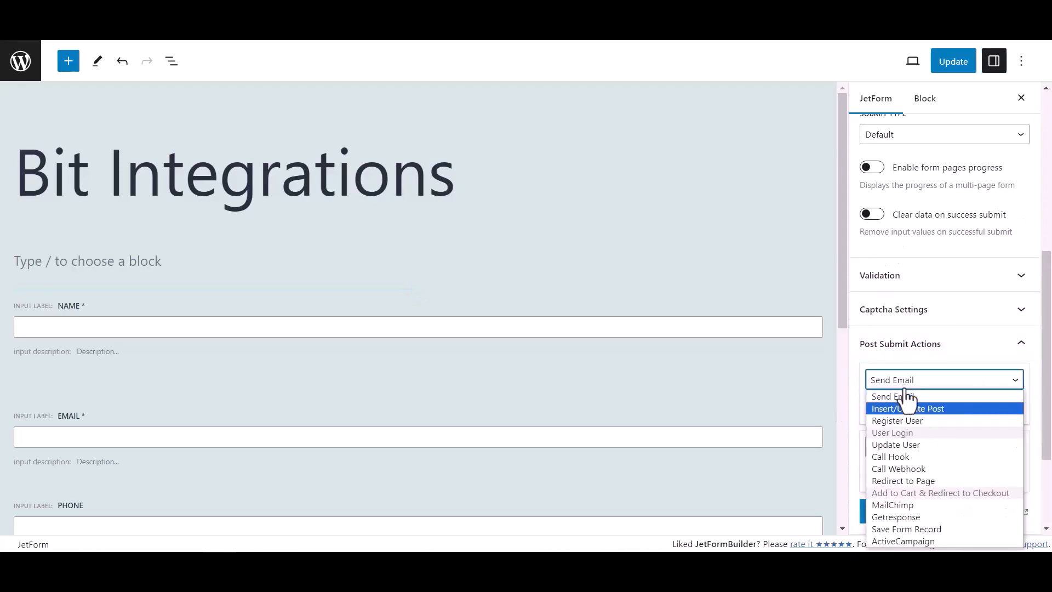
- Add a Call Webhook post-submit action with the Bit Integrations URL and update the form
{"action": "left_click", "coordinate": [898, 469]}
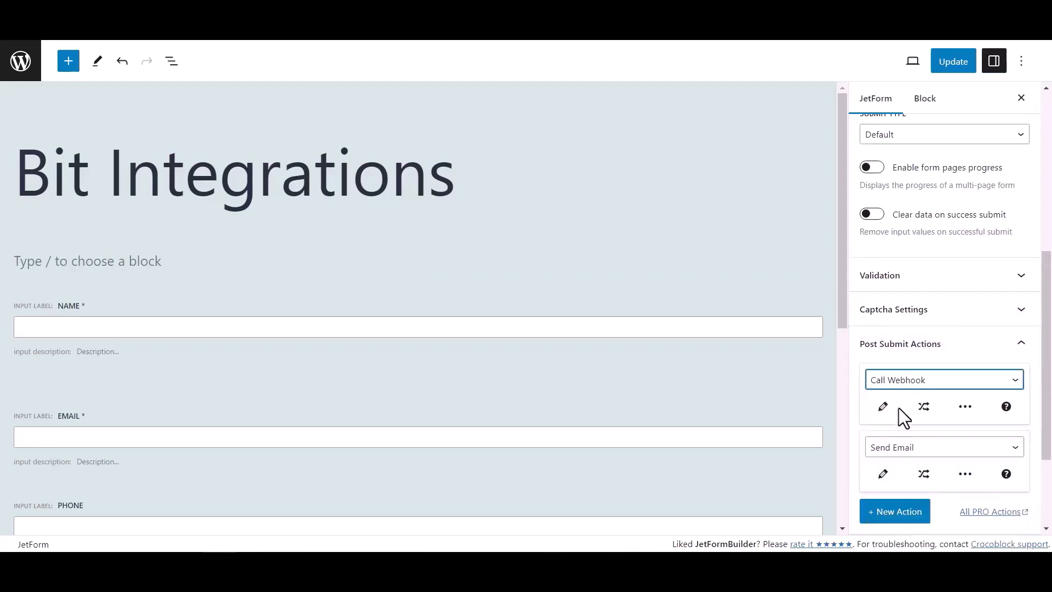
{"action": "left_click", "coordinate": [882, 406]}
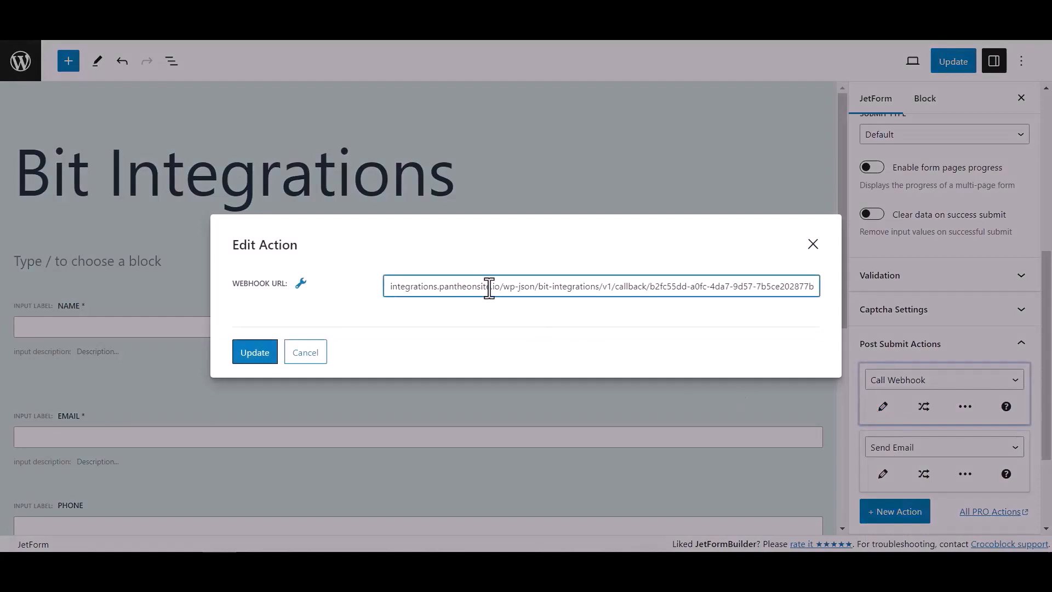
{"action": "left_click", "coordinate": [254, 351]}
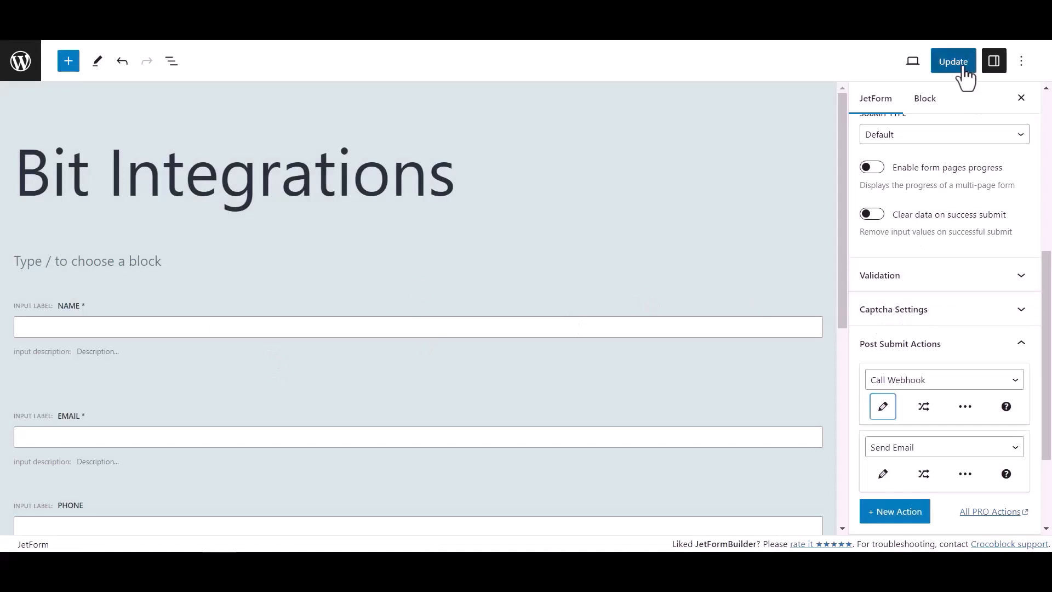
{"action": "left_click", "coordinate": [953, 61]}
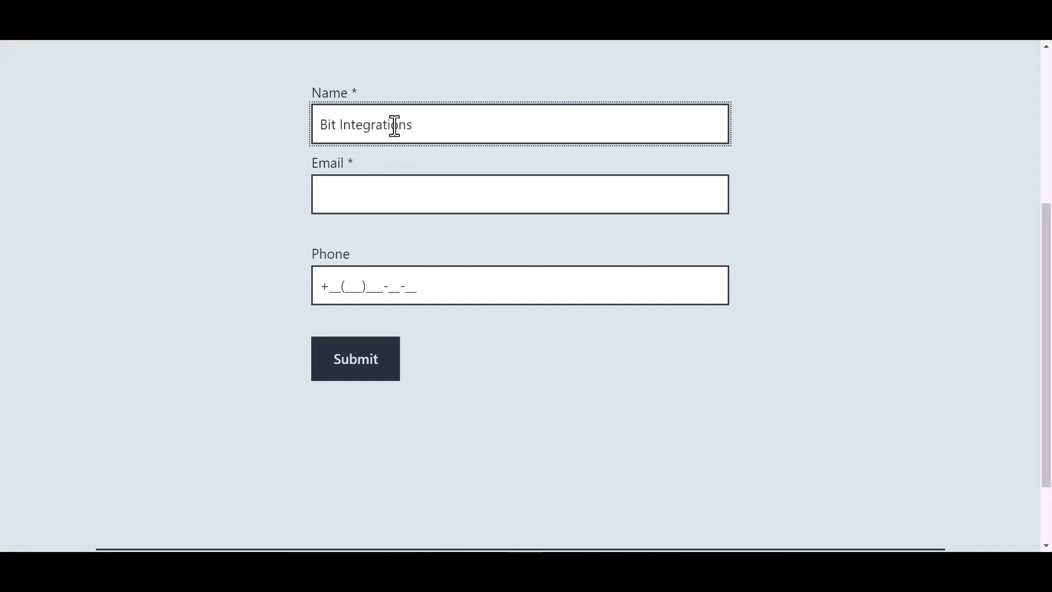
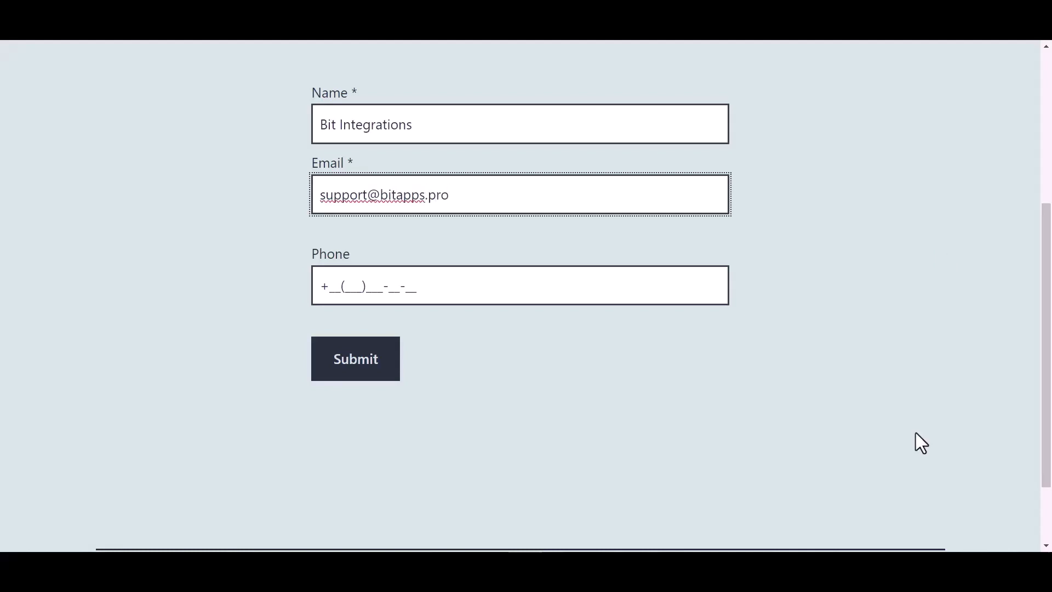
{"action": "type", "text": "44"}
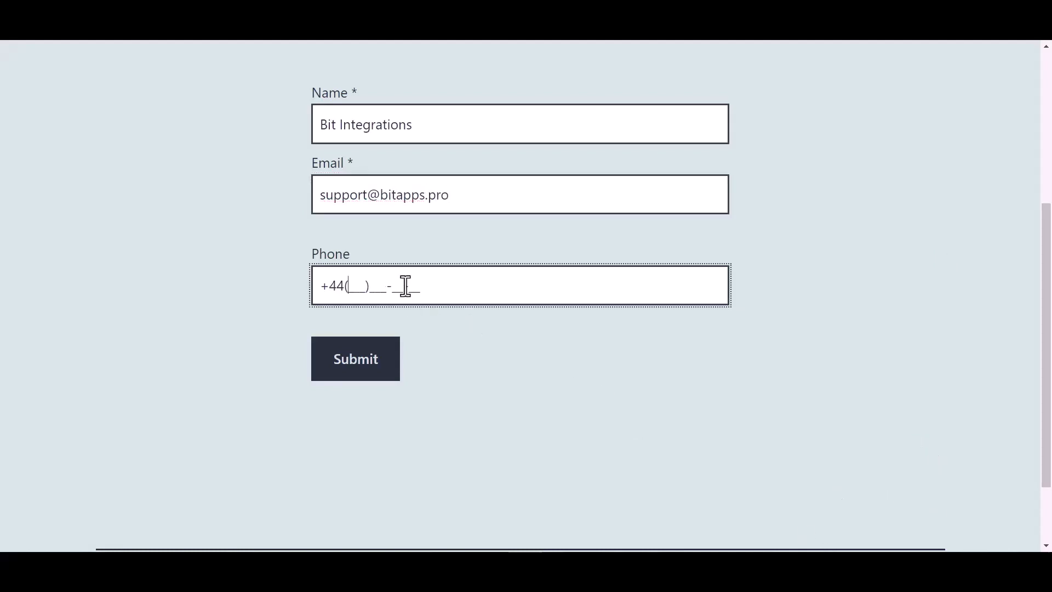
{"action": "type", "text": "4555"}
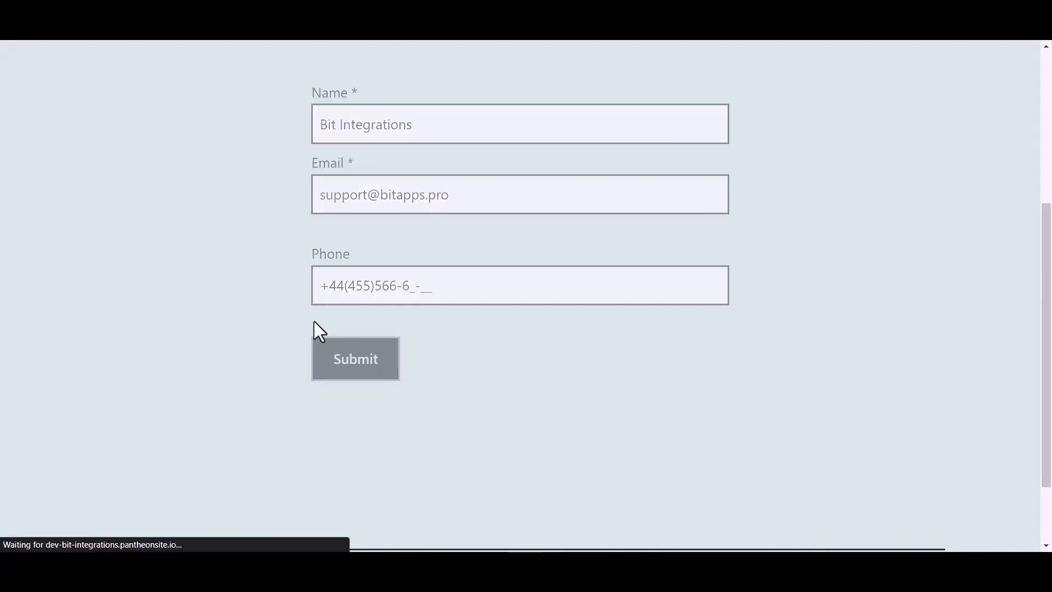
{"action": "left_click", "coordinate": [355, 358]}
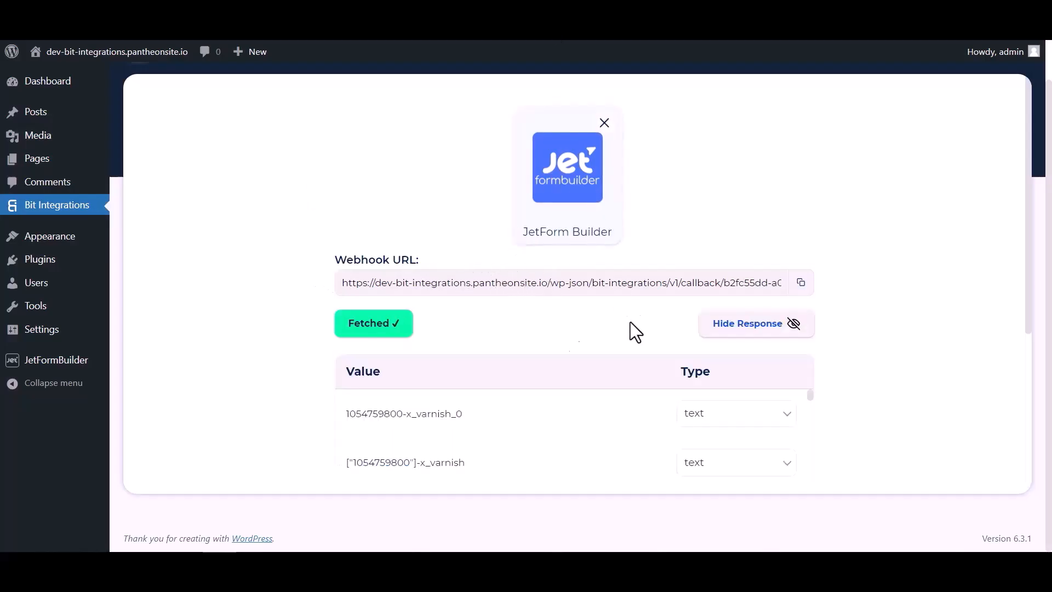
- Review the captured submission fields, then select SureTriggers as the integration's action
{"action": "scroll", "scroll_direction": "down", "scroll_amount": 3}
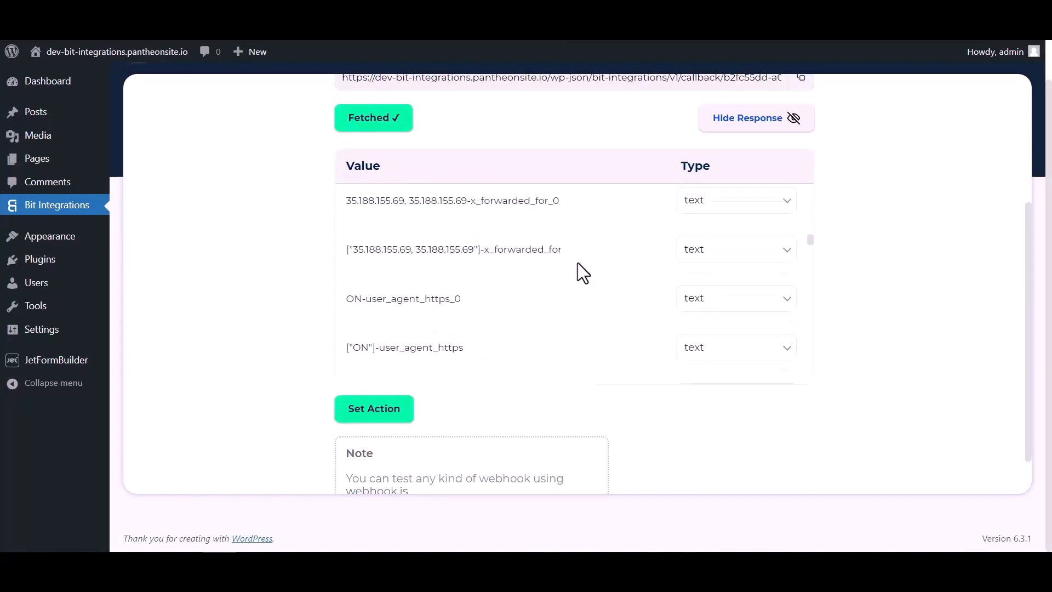
{"action": "left_click", "coordinate": [374, 408]}
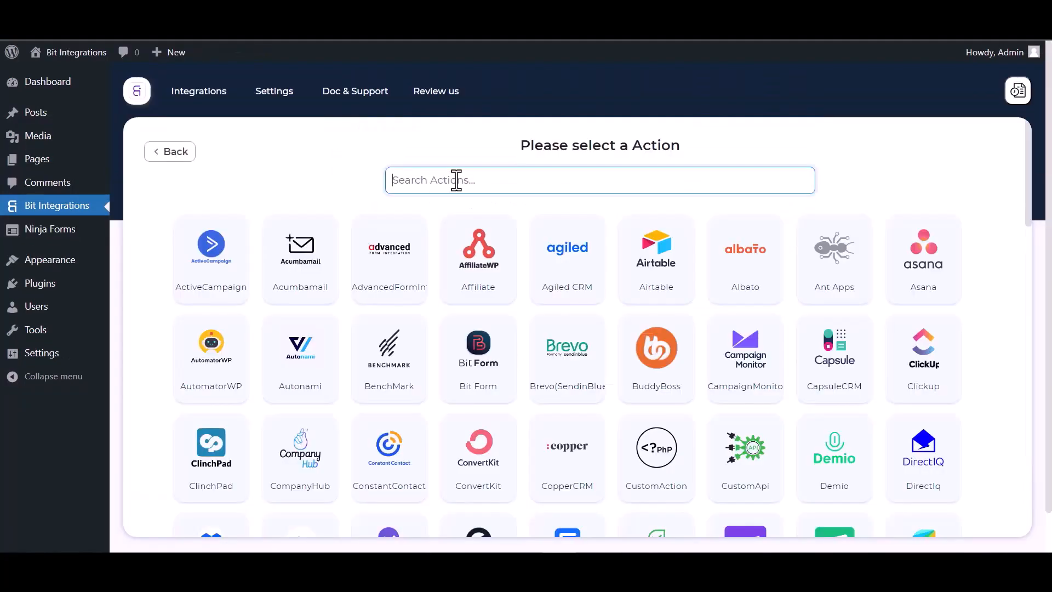
{"action": "type", "text": "su"}
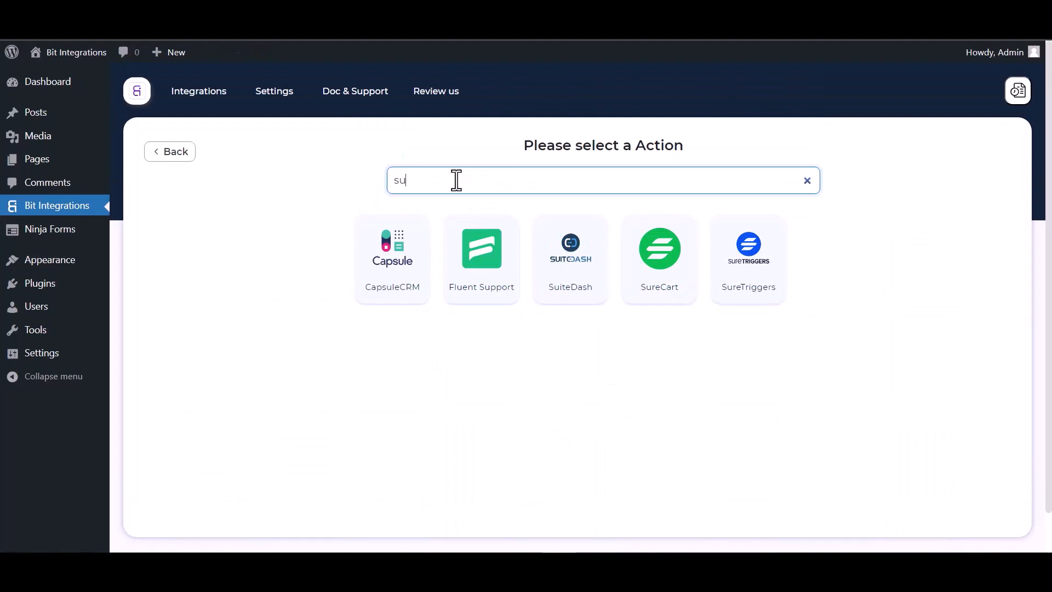
{"action": "left_click", "coordinate": [748, 258]}
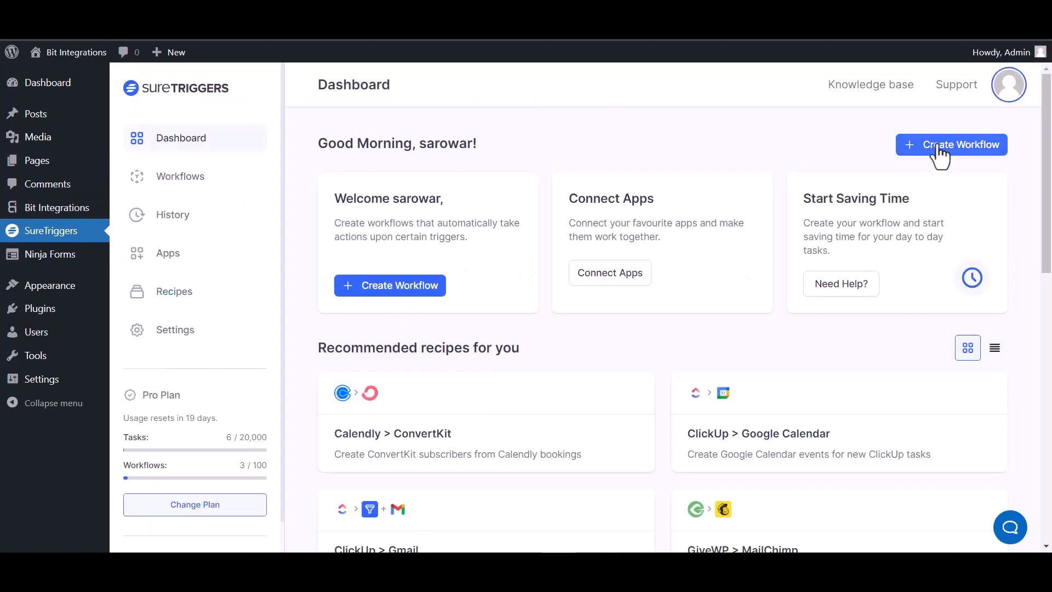
- Name the new SureTriggers workflow 'Bit Integrations' and start building it
{"action": "left_click", "coordinate": [951, 144]}
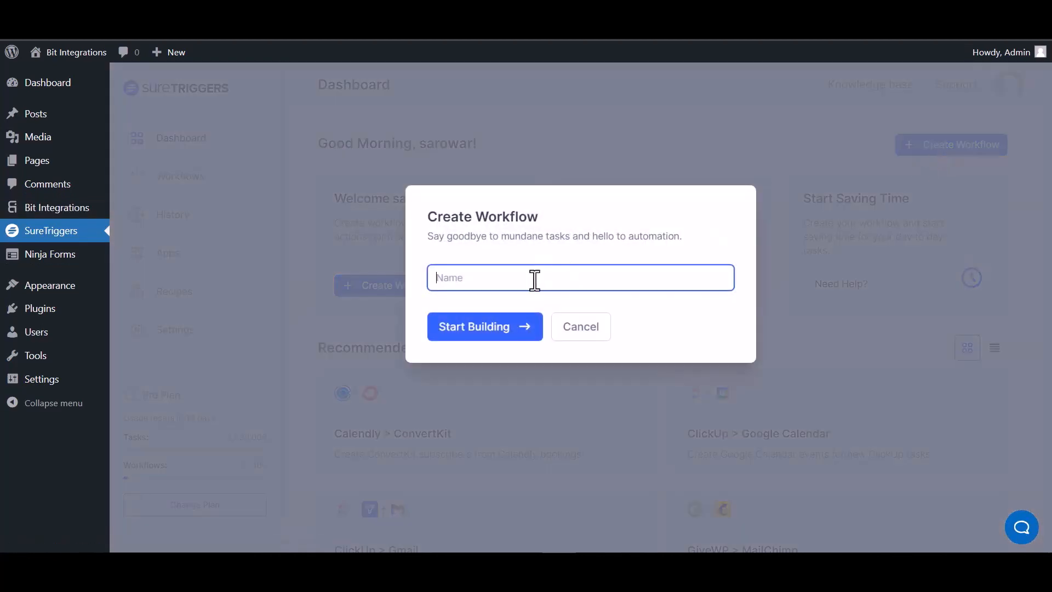
{"action": "type", "text": "B"}
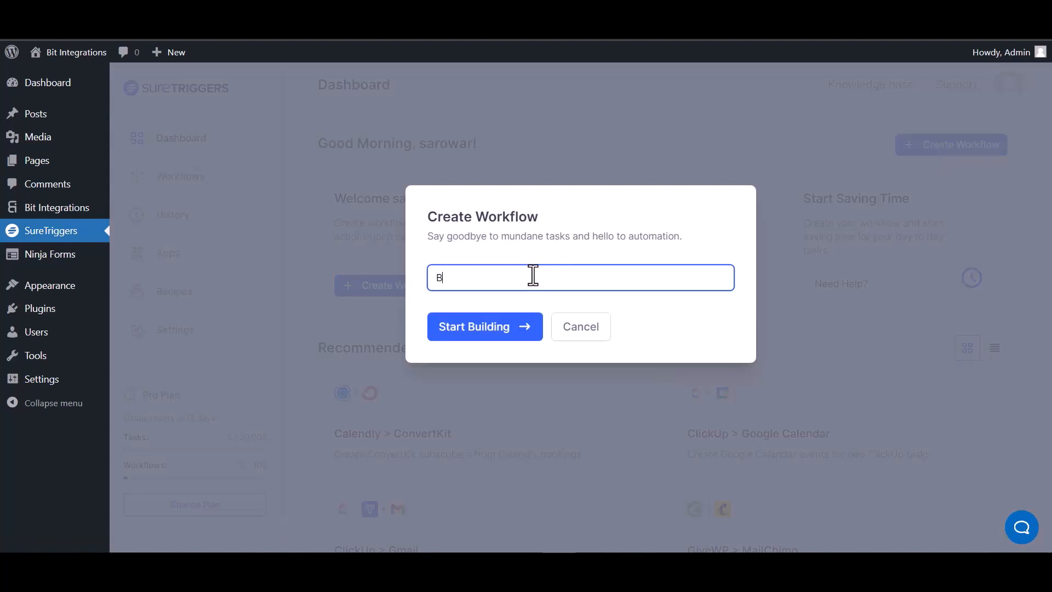
{"action": "type", "text": "it"}
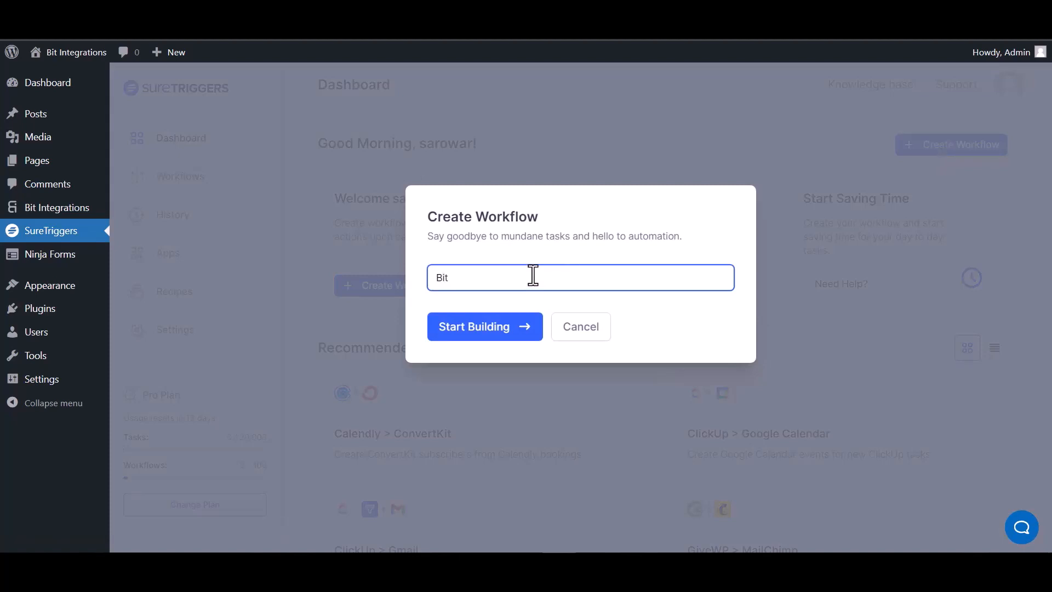
{"action": "type", "text": "Integra"}
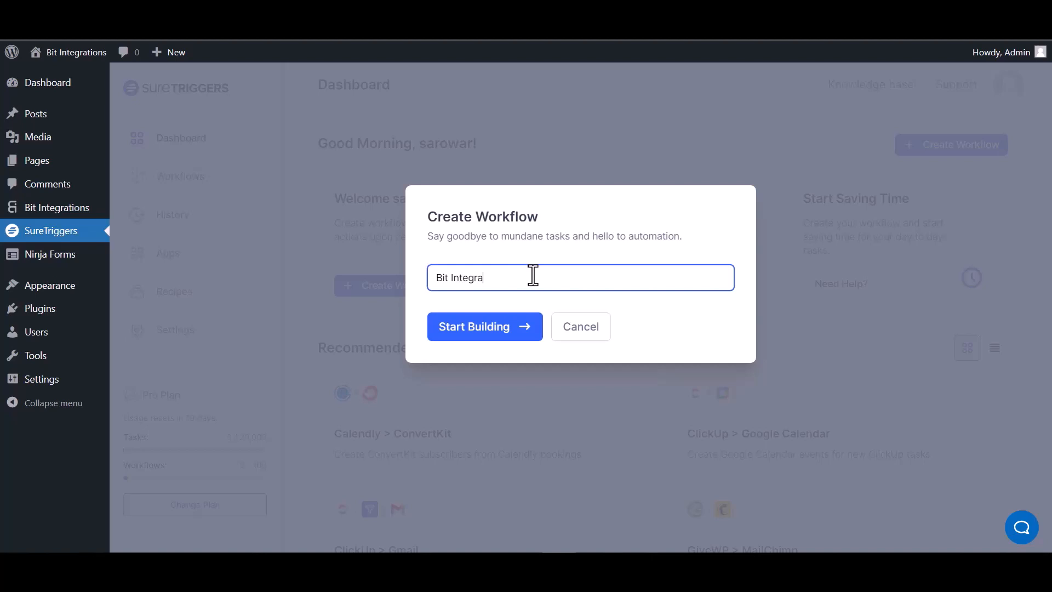
{"action": "type", "text": "tions"}
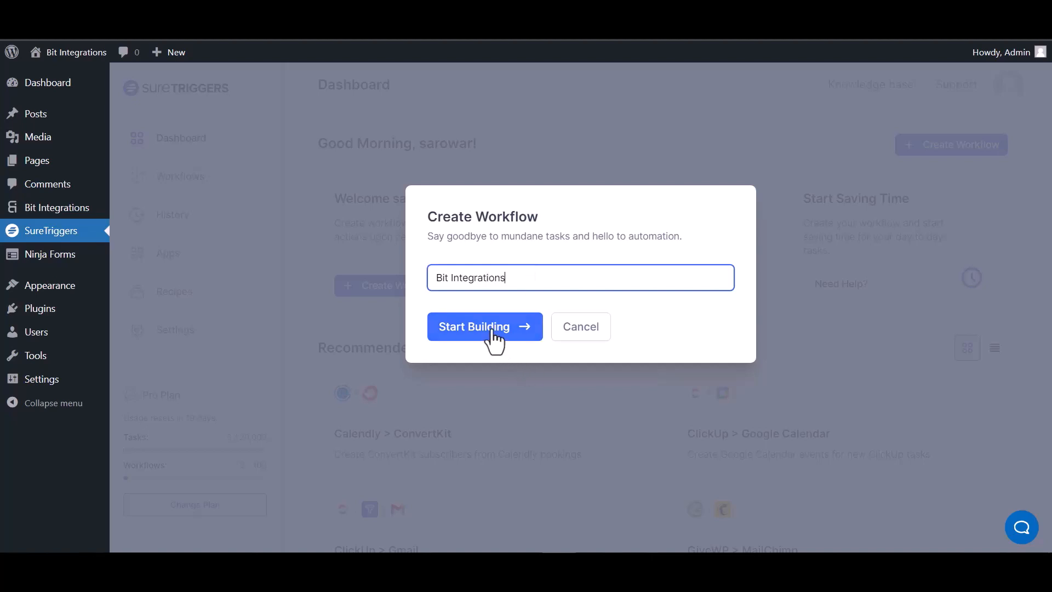
{"action": "left_click", "coordinate": [485, 326]}
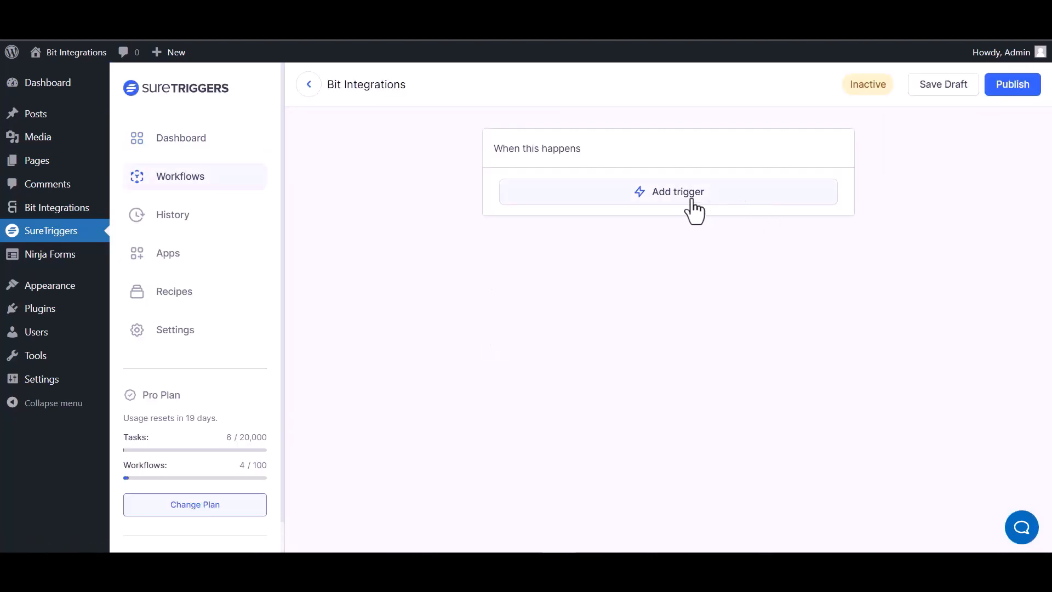
- Add a Webhooks trigger to the workflow
{"action": "left_click", "coordinate": [669, 192]}
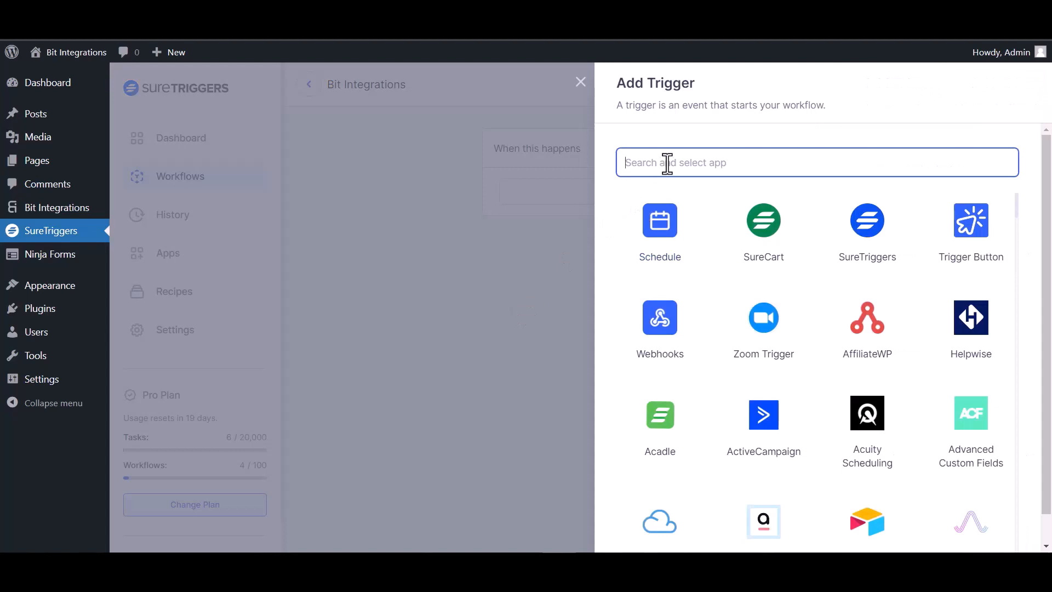
{"action": "type", "text": "web"}
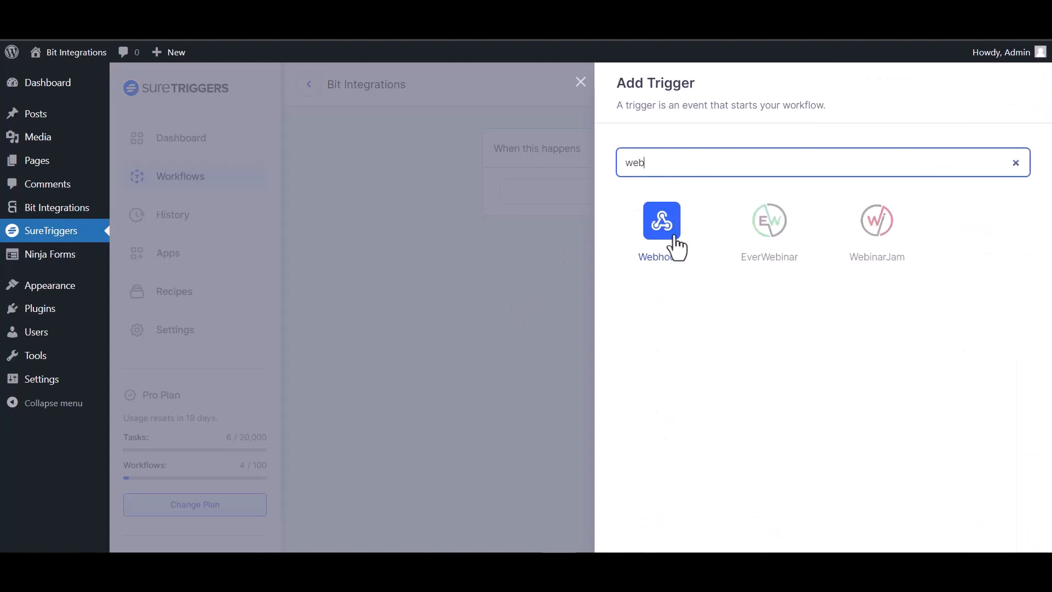
{"action": "left_click", "coordinate": [661, 220]}
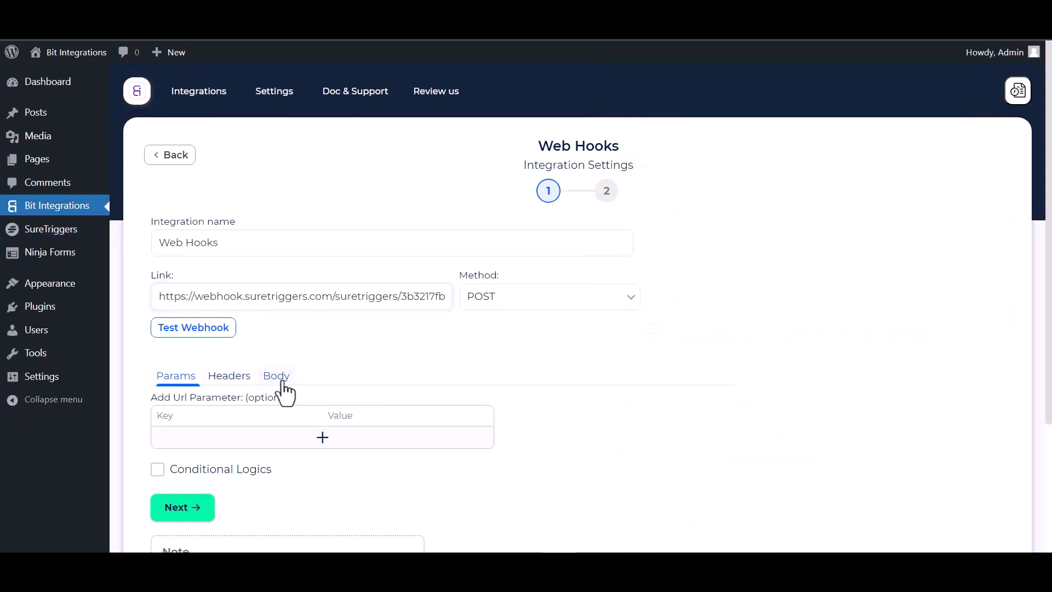
- Send all form data as application/json, test-fire the webhook, and proceed to finish
{"action": "left_click", "coordinate": [276, 375]}
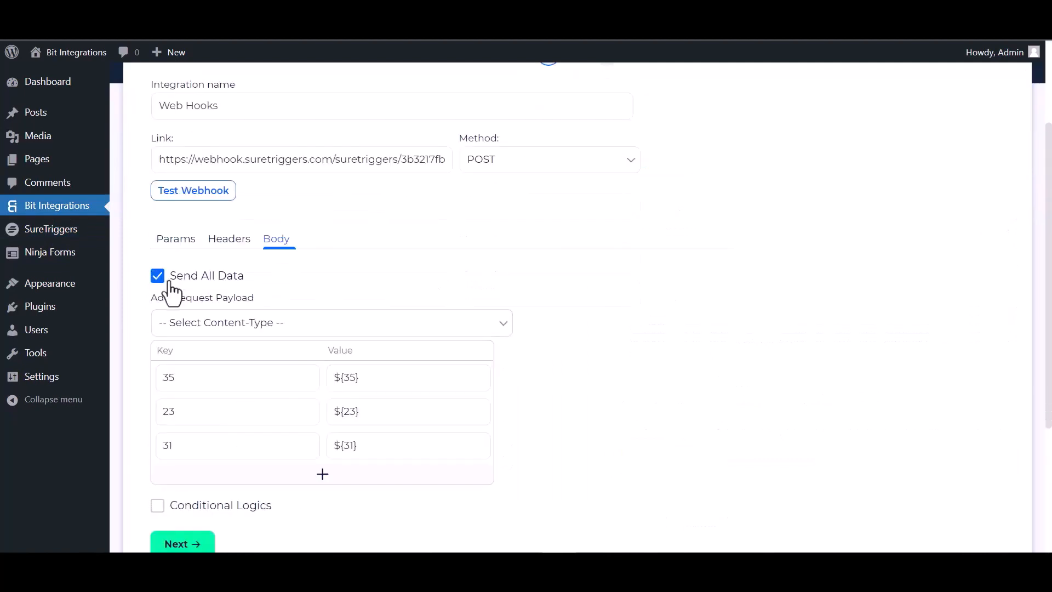
{"action": "left_click", "coordinate": [332, 322]}
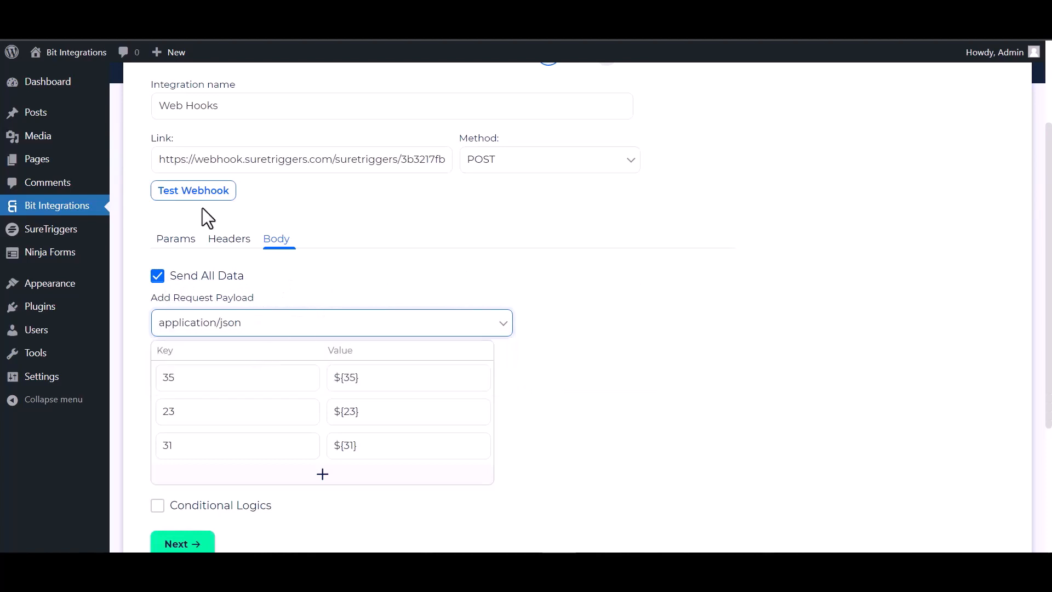
{"action": "left_click", "coordinate": [192, 190]}
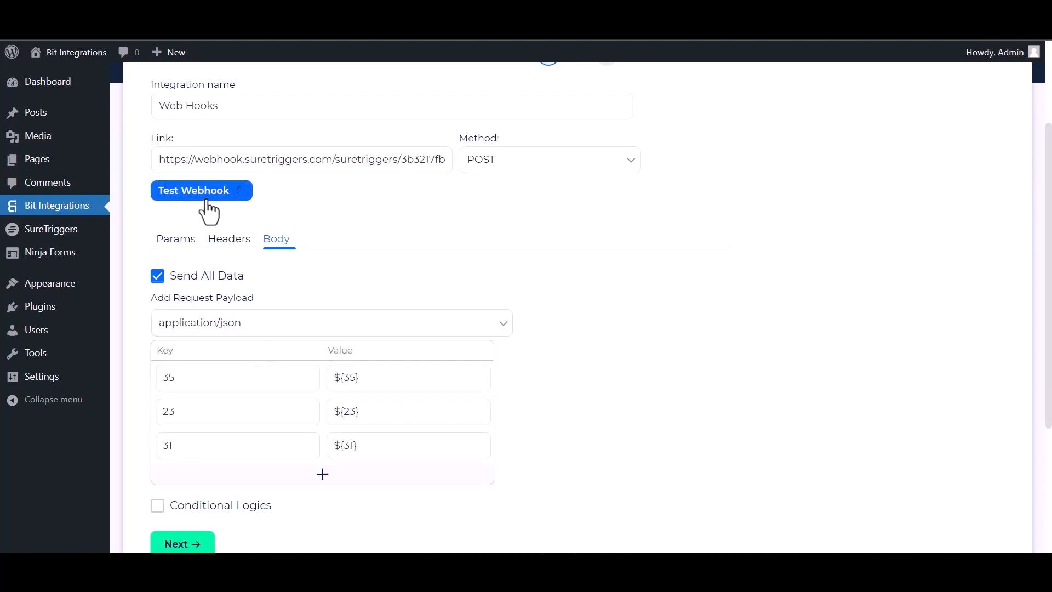
{"action": "left_click", "coordinate": [201, 190]}
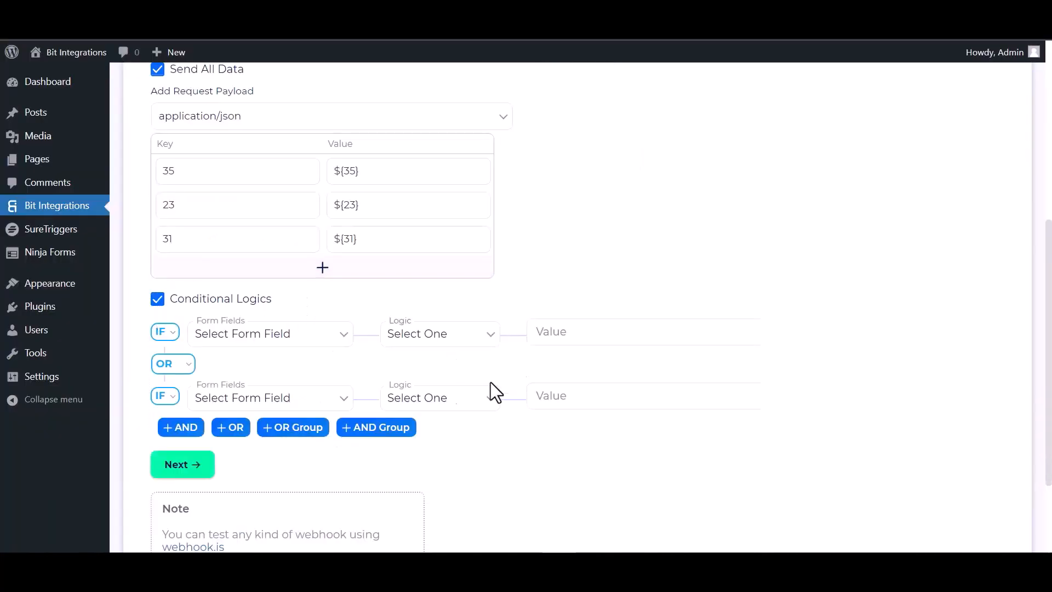
{"action": "mouse_move", "coordinate": [436, 369]}
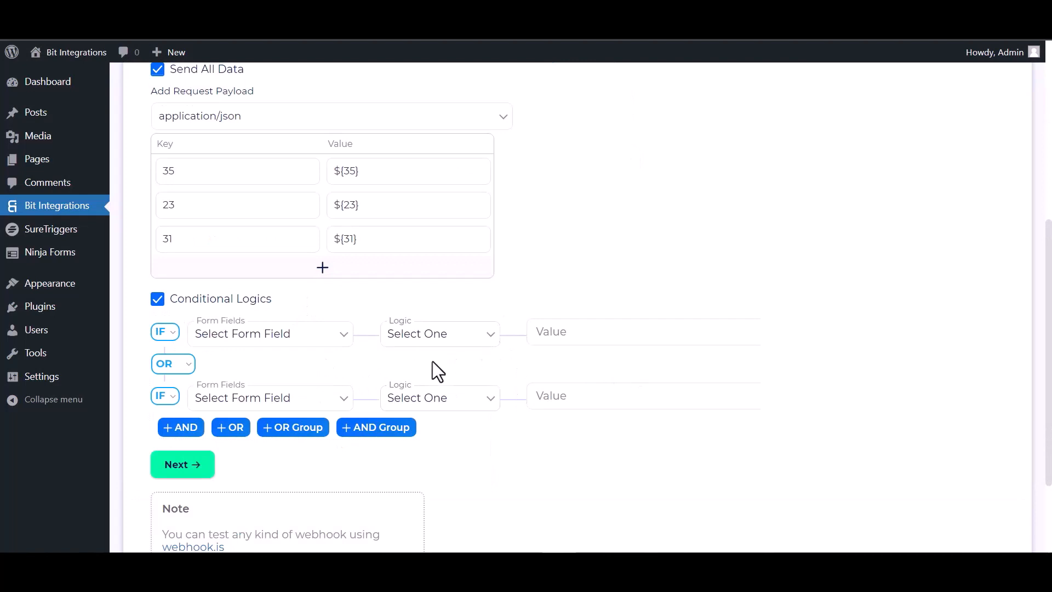
{"action": "left_click", "coordinate": [158, 299]}
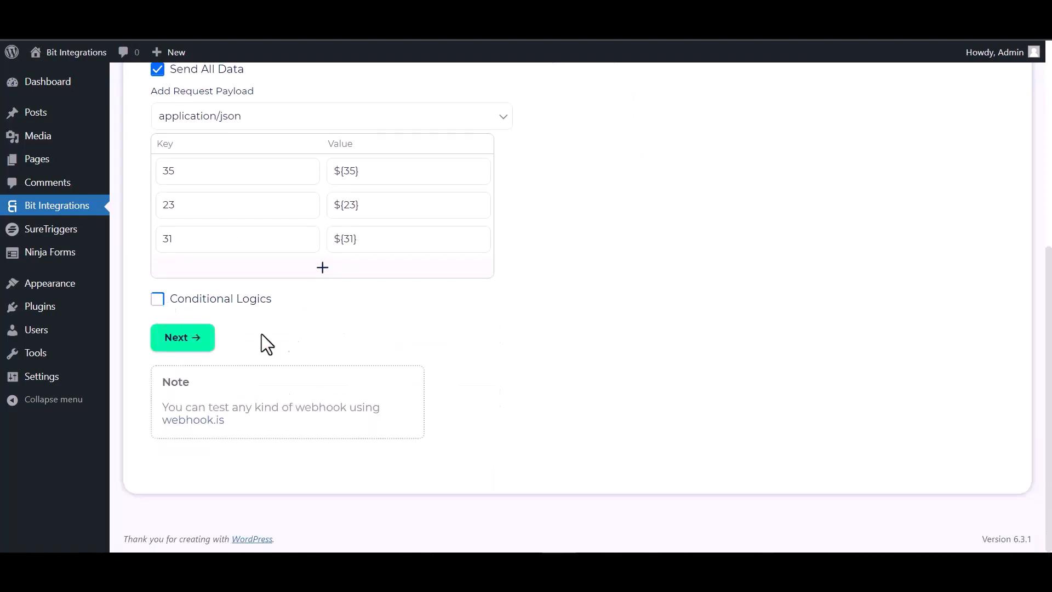
{"action": "left_click", "coordinate": [182, 337]}
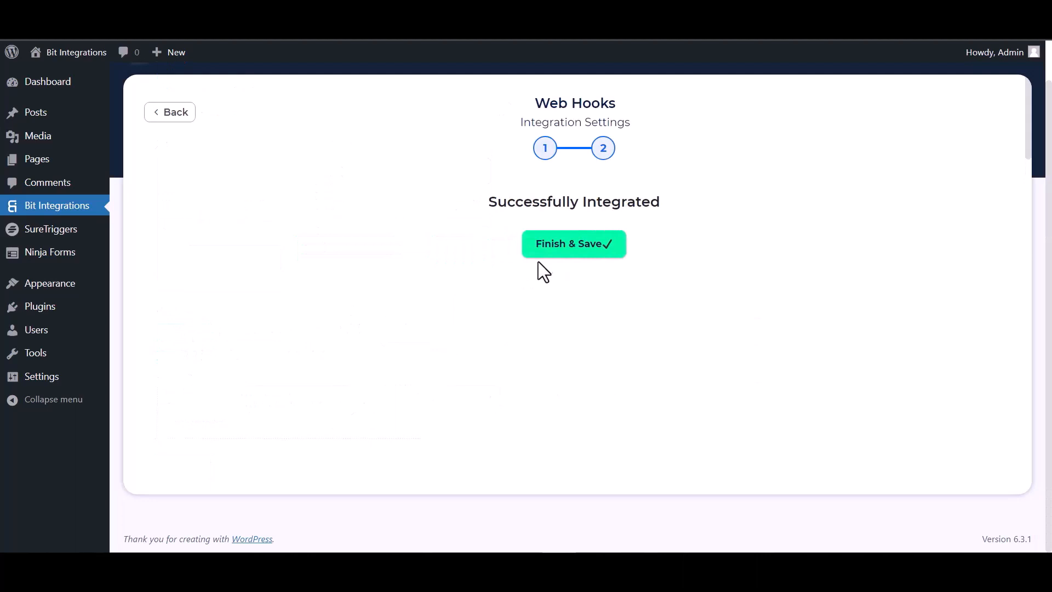
- Save the webhook integration and add an AirTable action after the Catch Webhook trigger
{"action": "left_click", "coordinate": [574, 243]}
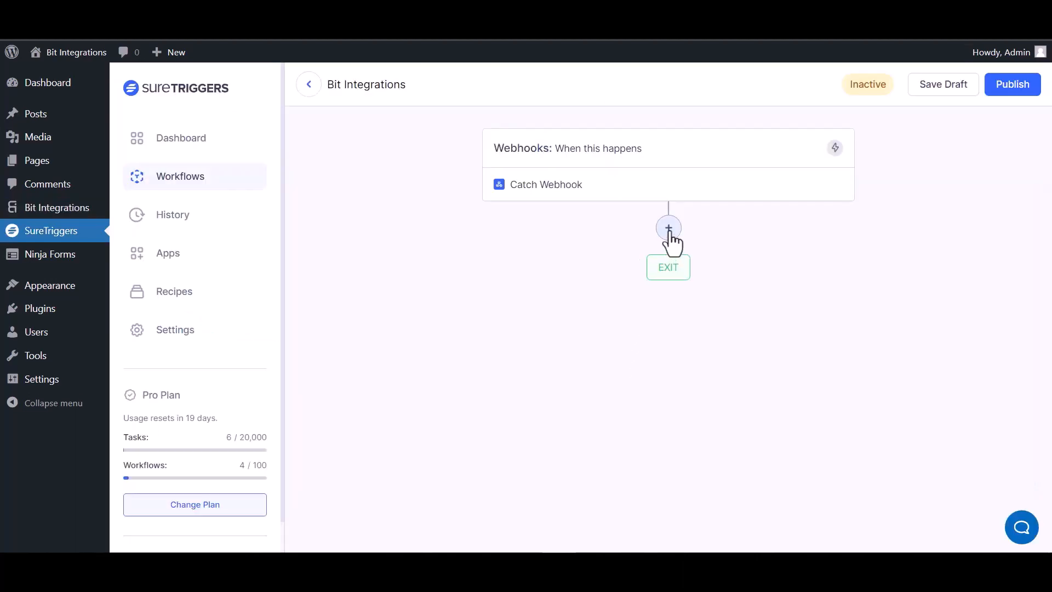
{"action": "left_click", "coordinate": [668, 227]}
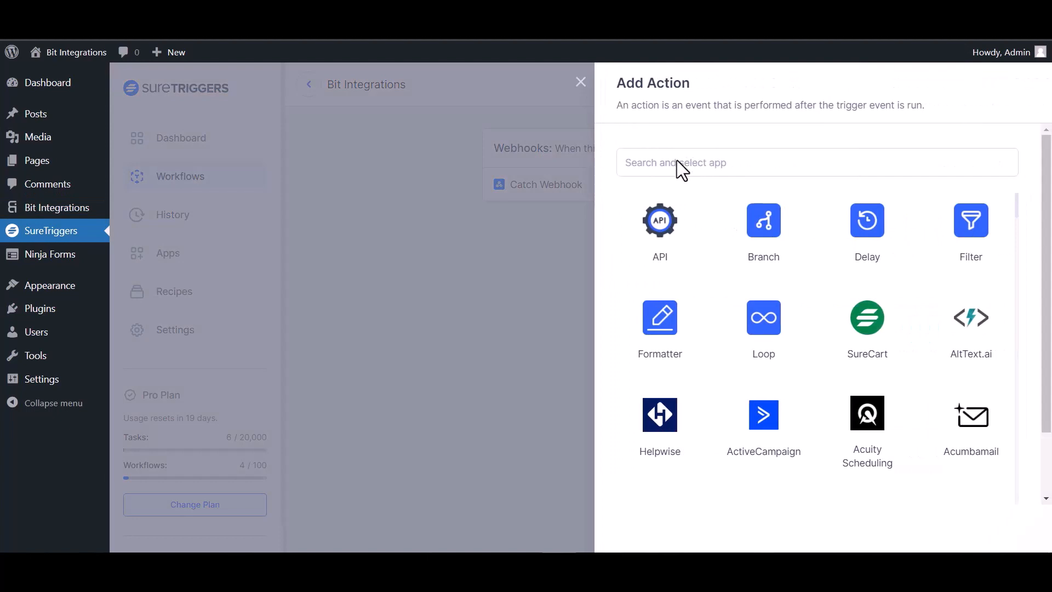
{"action": "left_click", "coordinate": [816, 162]}
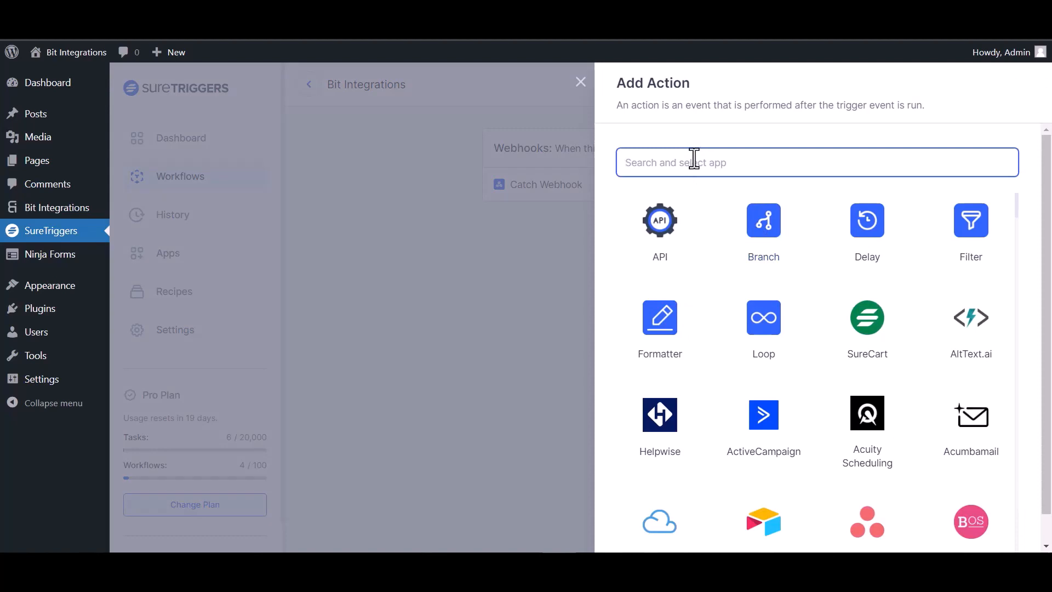
{"action": "type", "text": "air"}
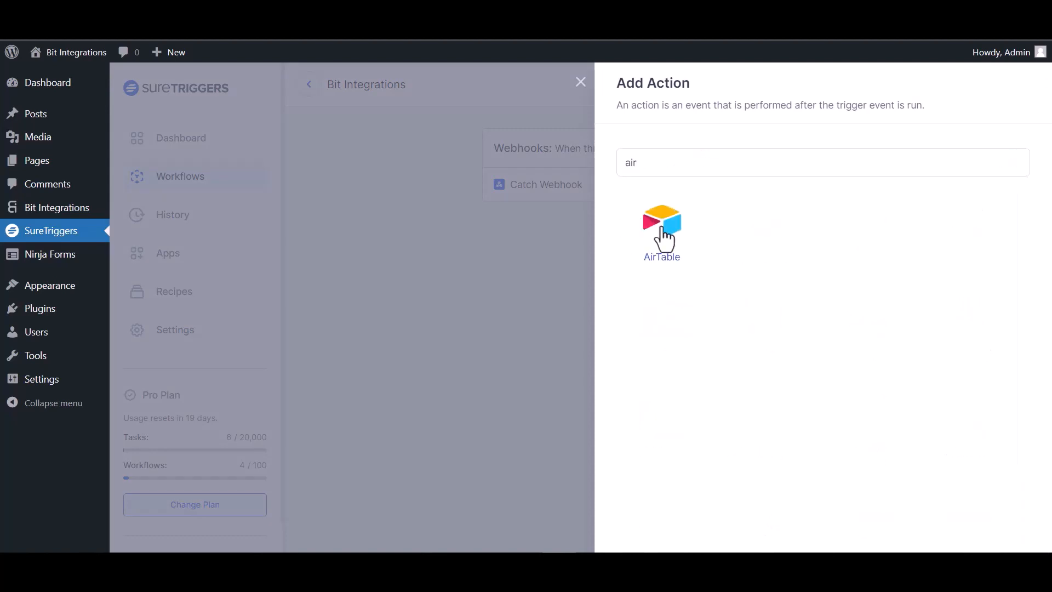
{"action": "left_click", "coordinate": [660, 231]}
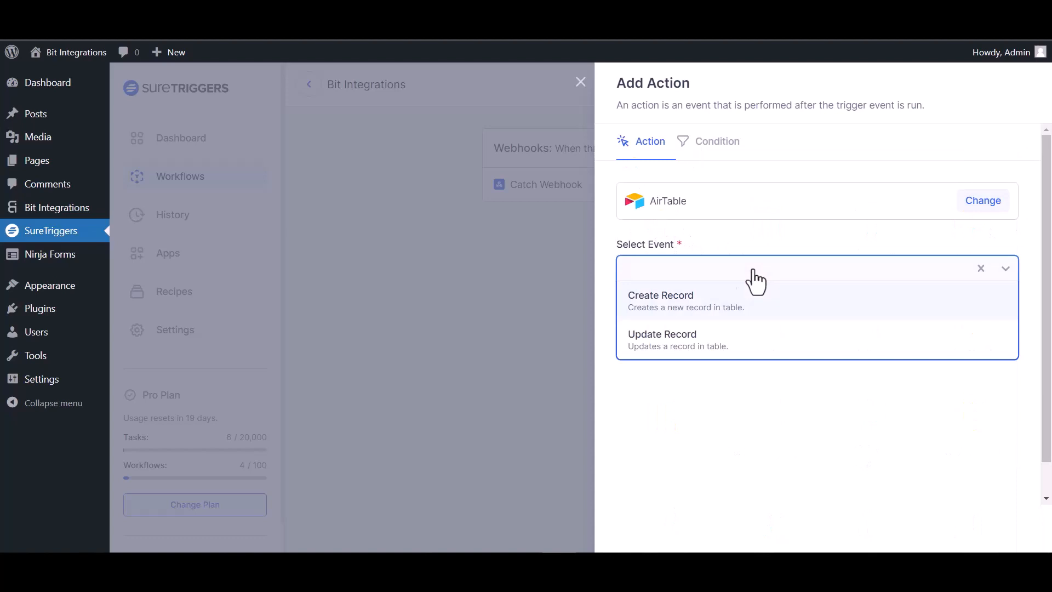
- Set the action to Create Record in Table 1 of the 'bit integration' base
{"action": "left_click", "coordinate": [661, 295]}
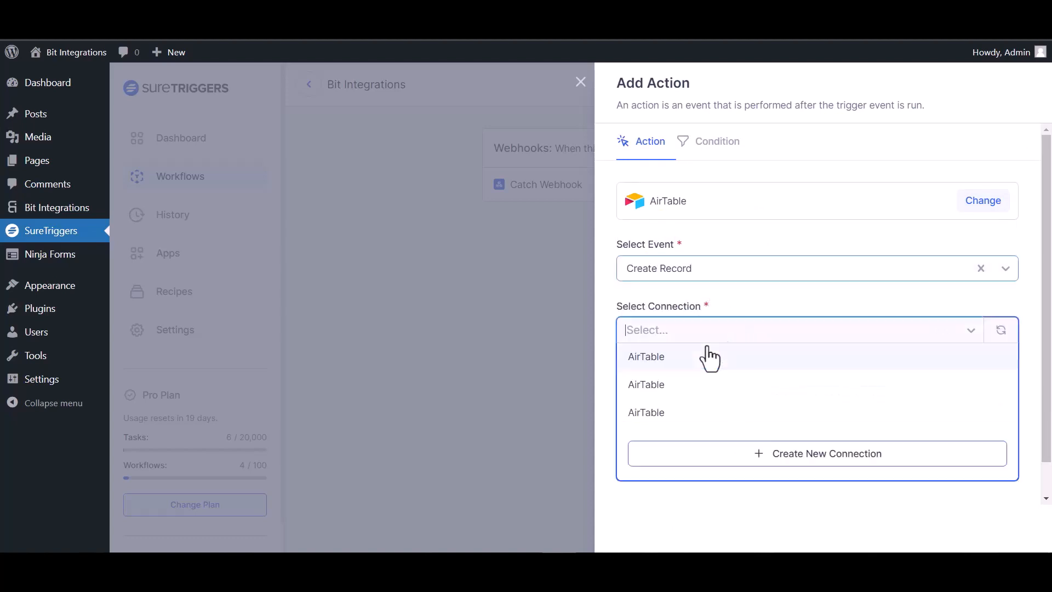
{"action": "left_click", "coordinate": [646, 356]}
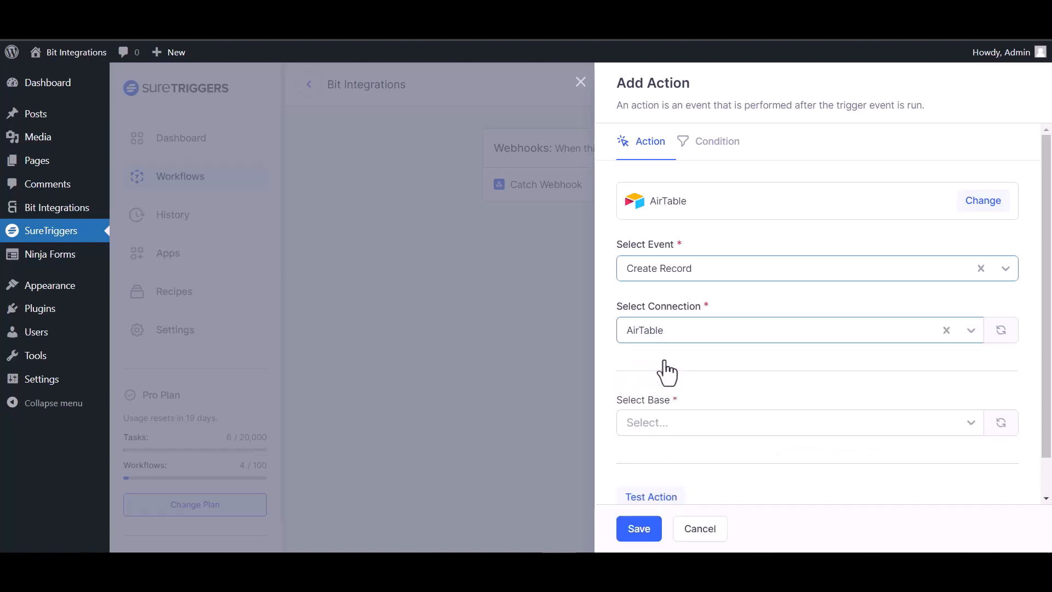
{"action": "left_click", "coordinate": [798, 422]}
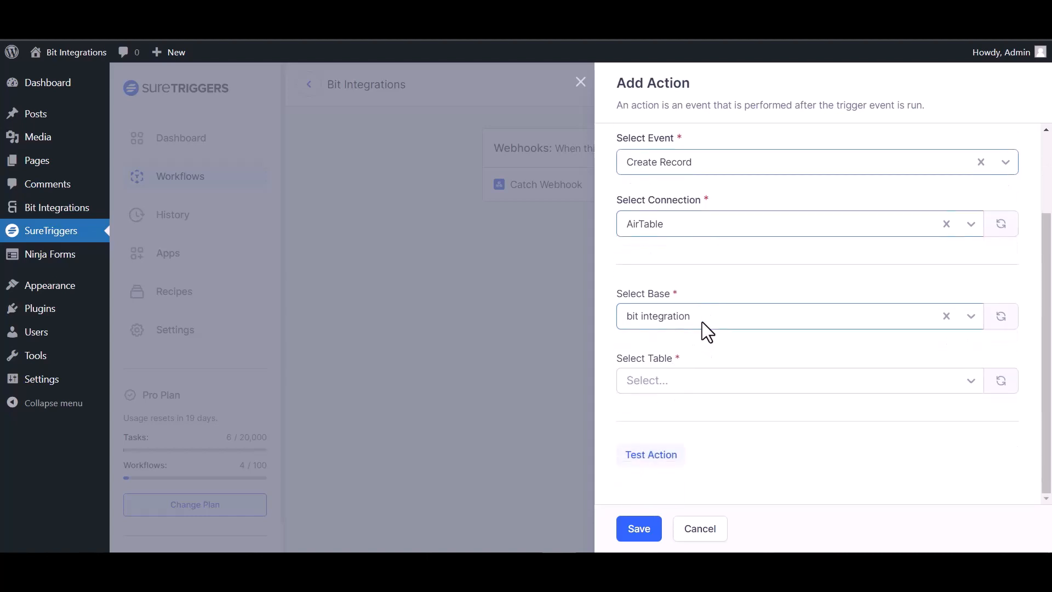
{"action": "left_click", "coordinate": [792, 380]}
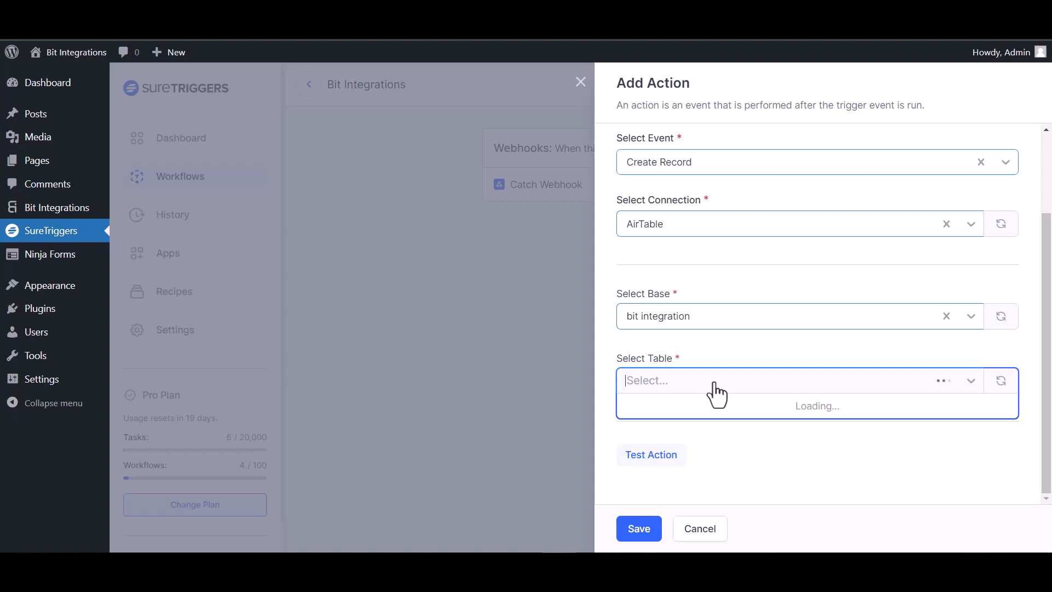
{"action": "left_click", "coordinate": [799, 380]}
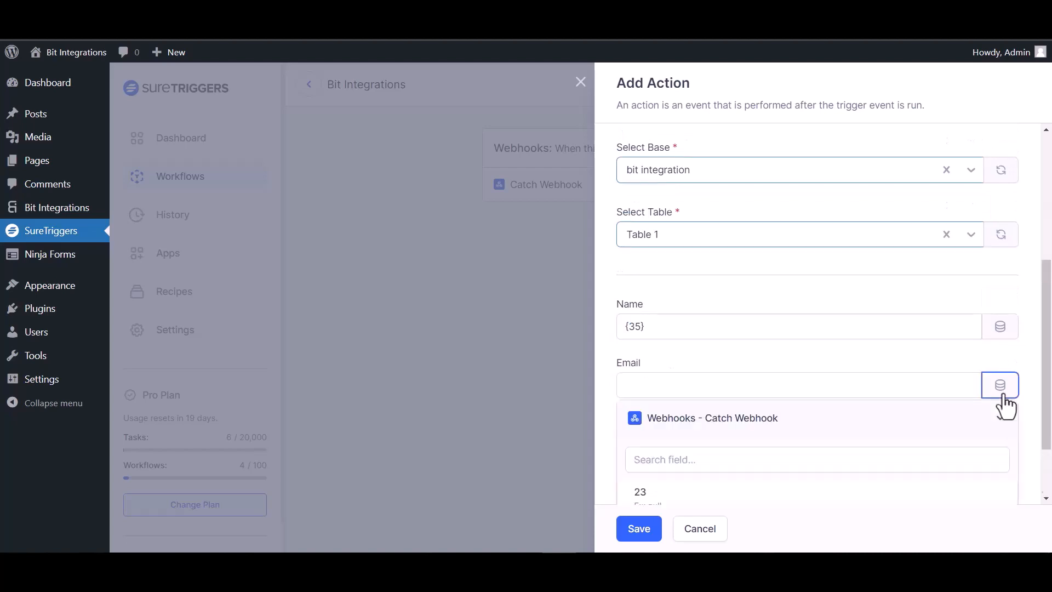
- Map Email to webhook field {23} and run Test Action
{"action": "left_click", "coordinate": [640, 491]}
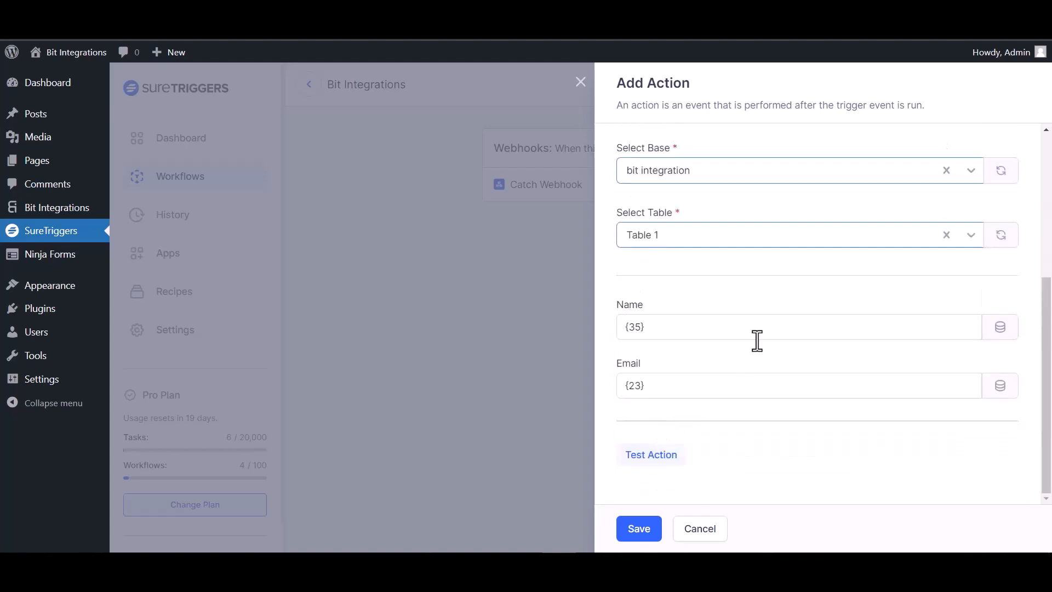
{"action": "left_click", "coordinate": [651, 455]}
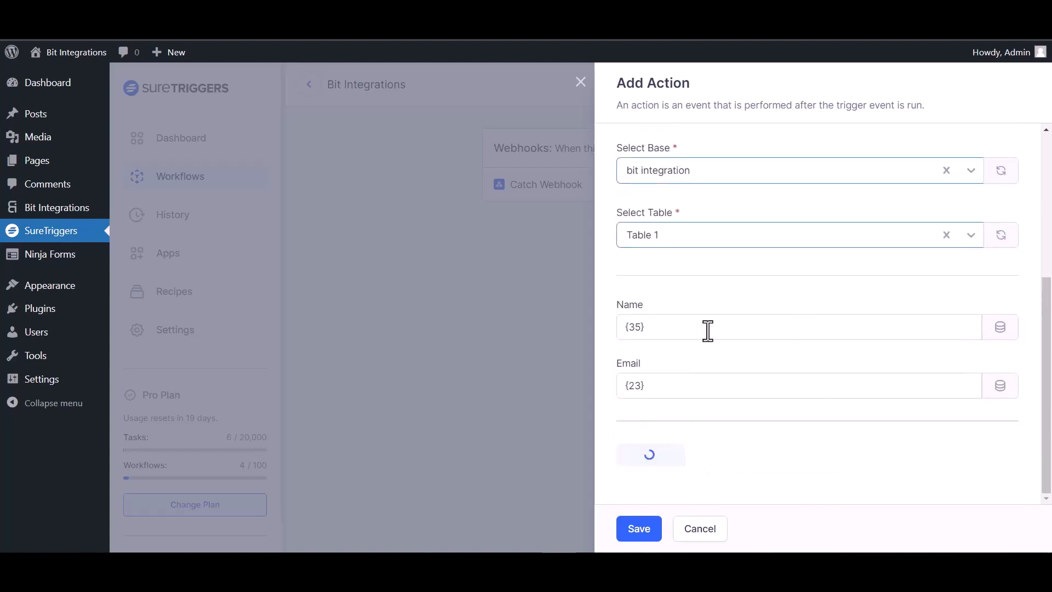
{"action": "left_click", "coordinate": [648, 454]}
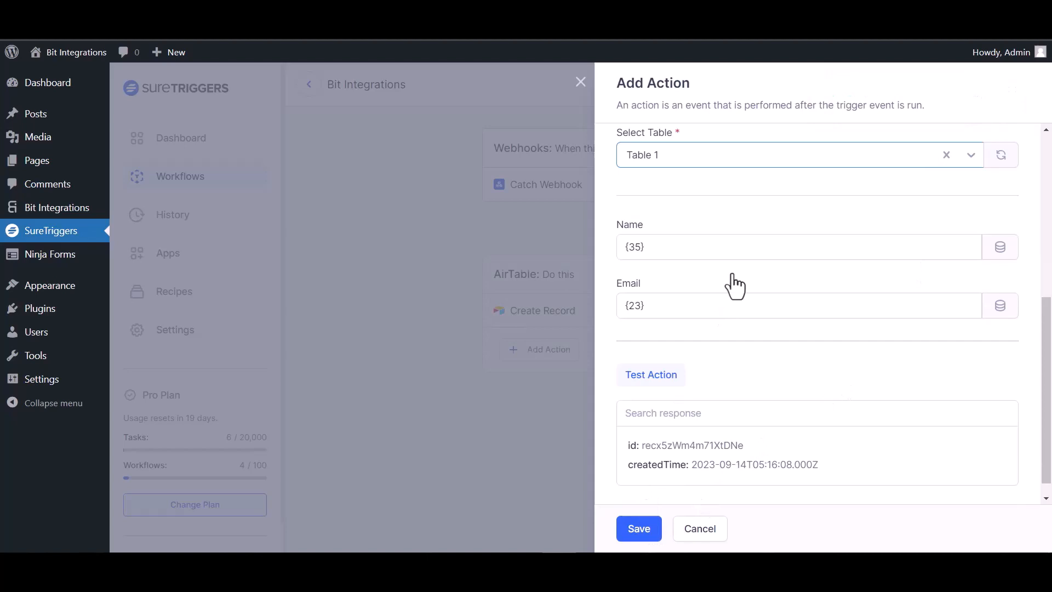
- Save the AirTable Create Record step and publish the workflow
{"action": "left_click", "coordinate": [638, 528]}
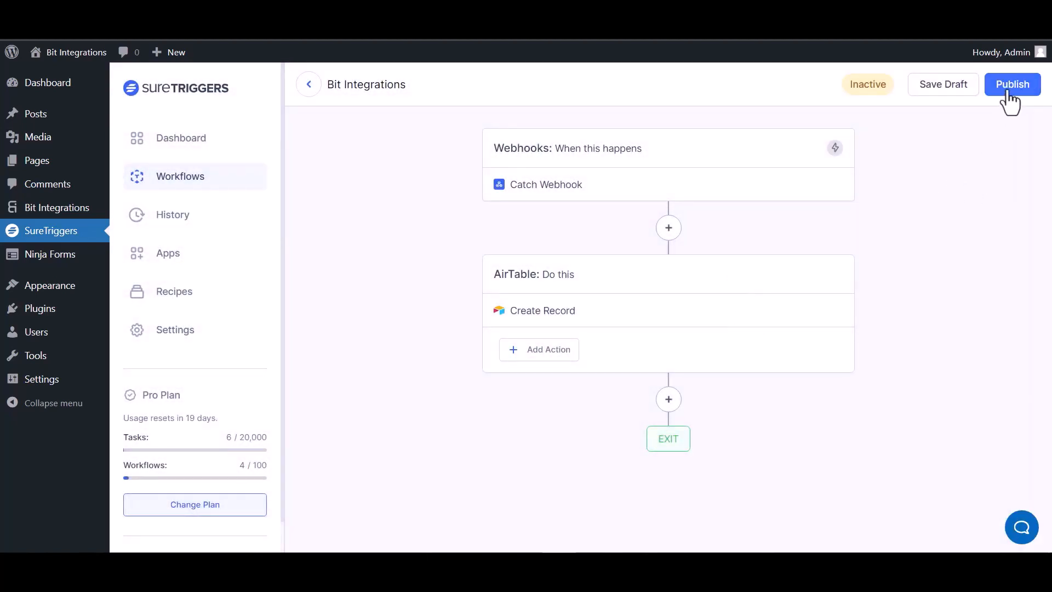
{"action": "left_click", "coordinate": [1012, 84]}
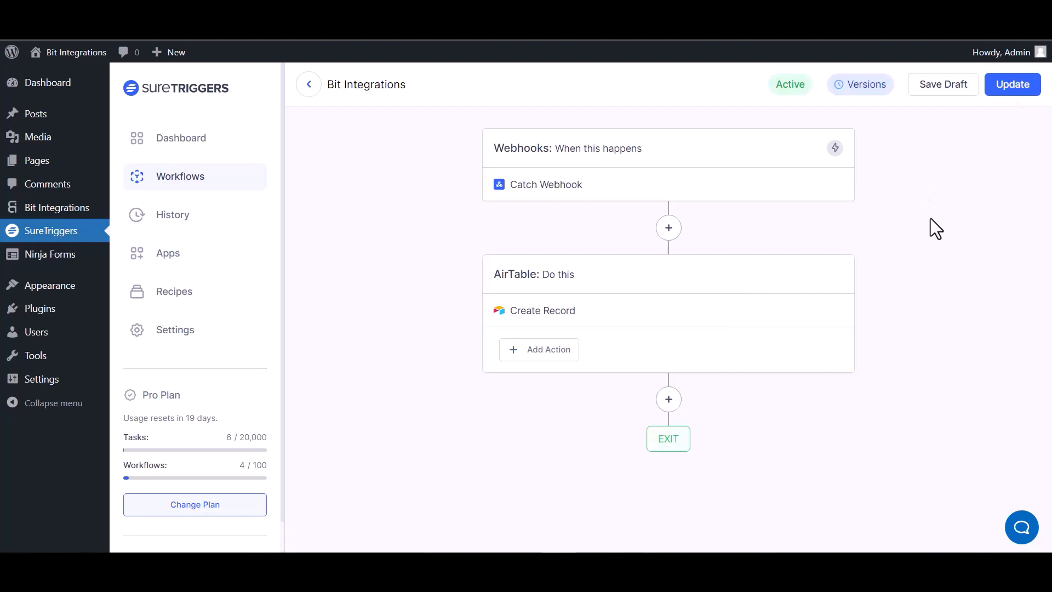
{"action": "mouse_move", "coordinate": [905, 203]}
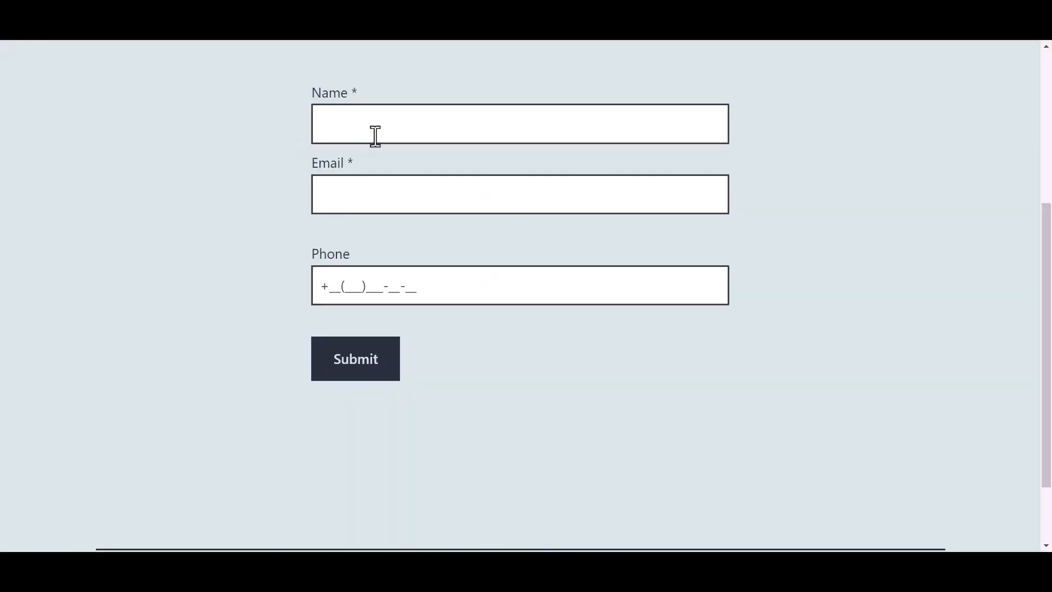
{"action": "type", "text": "B"}
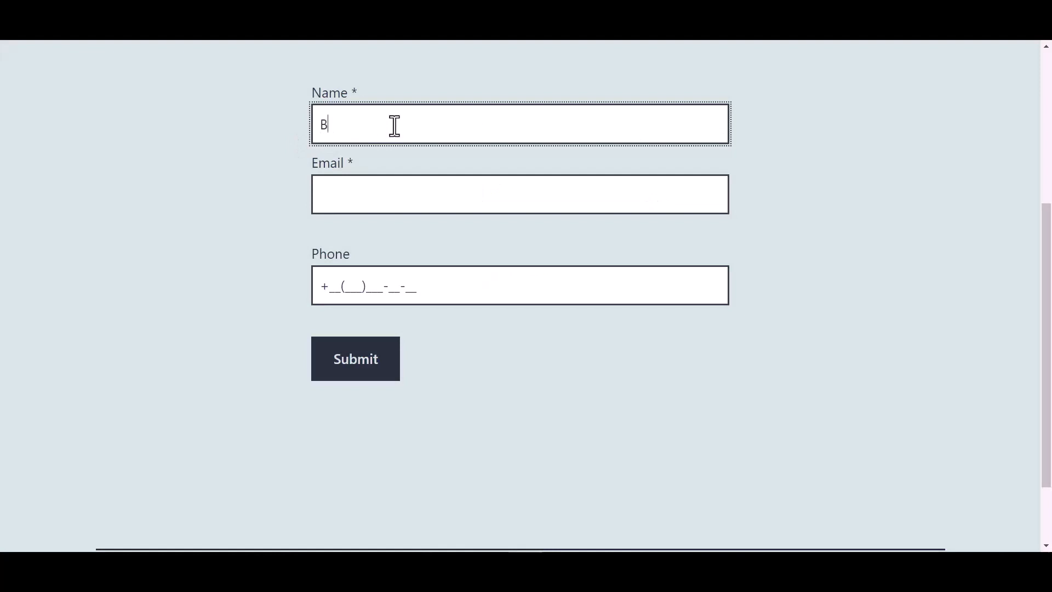
{"action": "type", "text": "it In"}
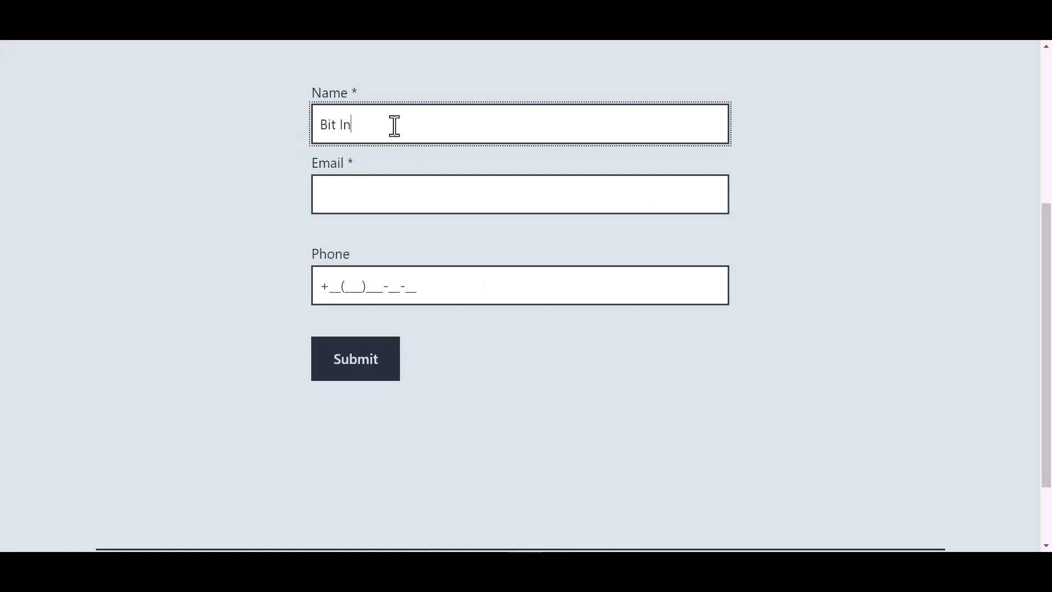
{"action": "type", "text": "tegration"}
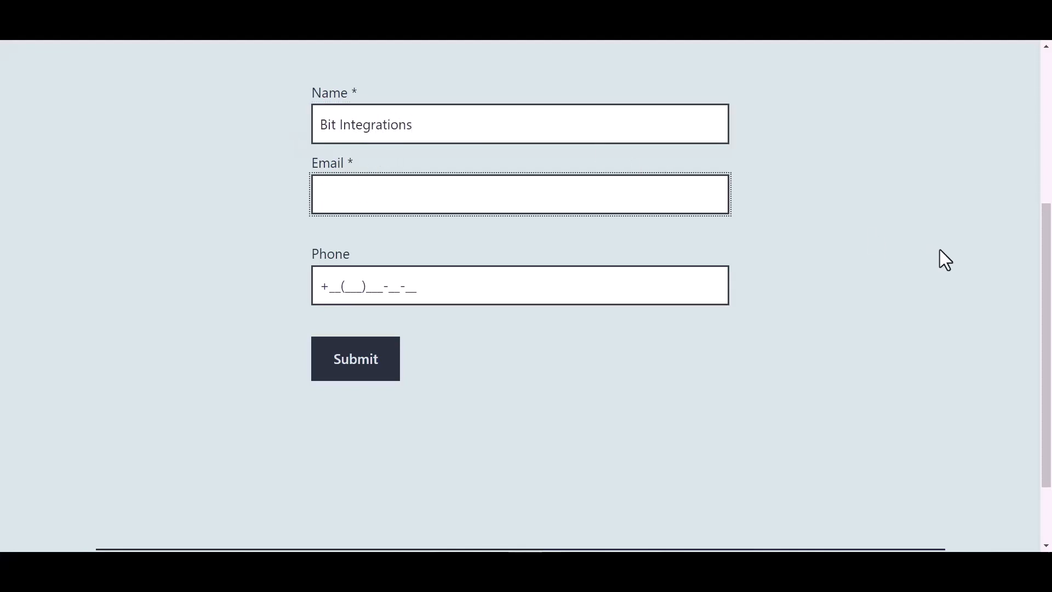
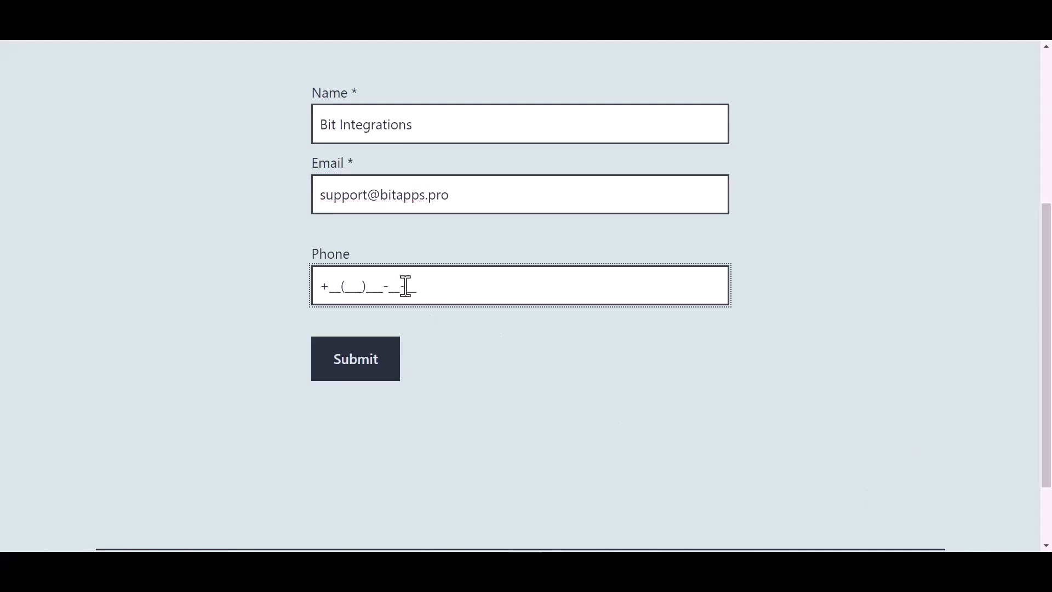
{"action": "type", "text": "44455)"}
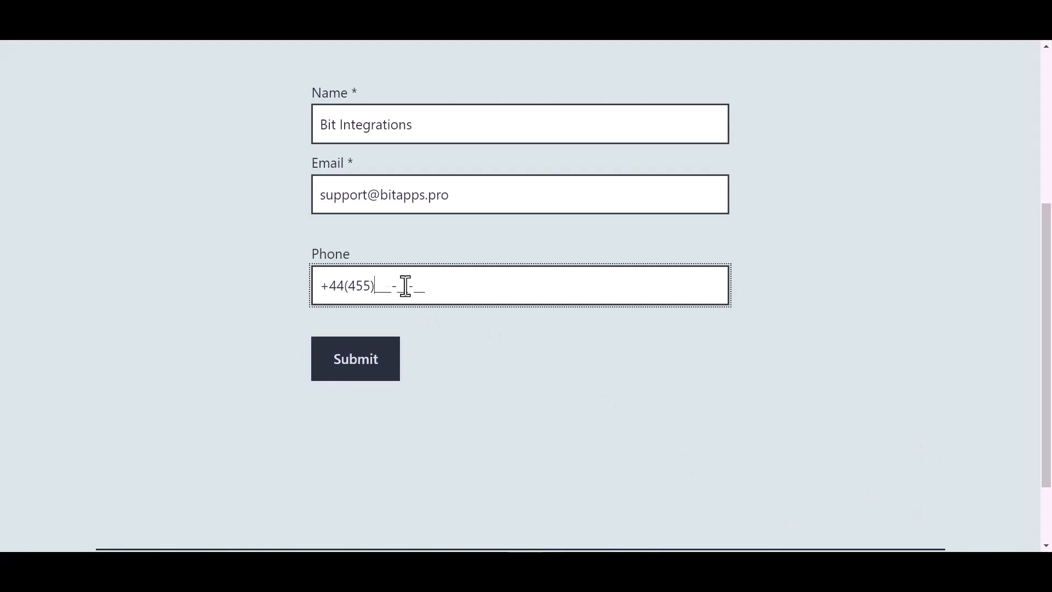
{"action": "type", "text": "566"}
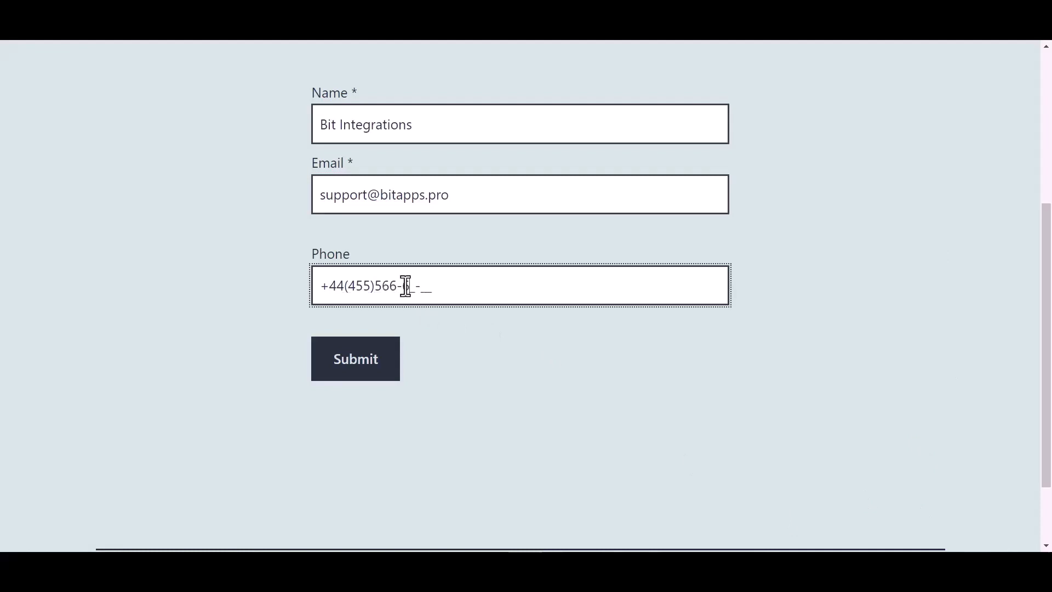
{"action": "left_click", "coordinate": [355, 359]}
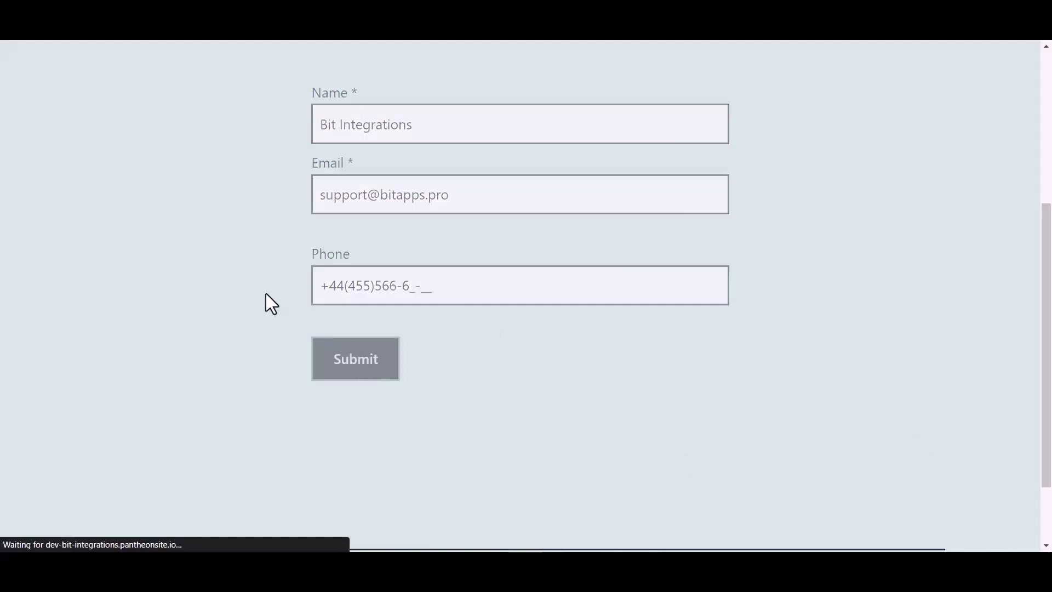
{"action": "left_click", "coordinate": [355, 358]}
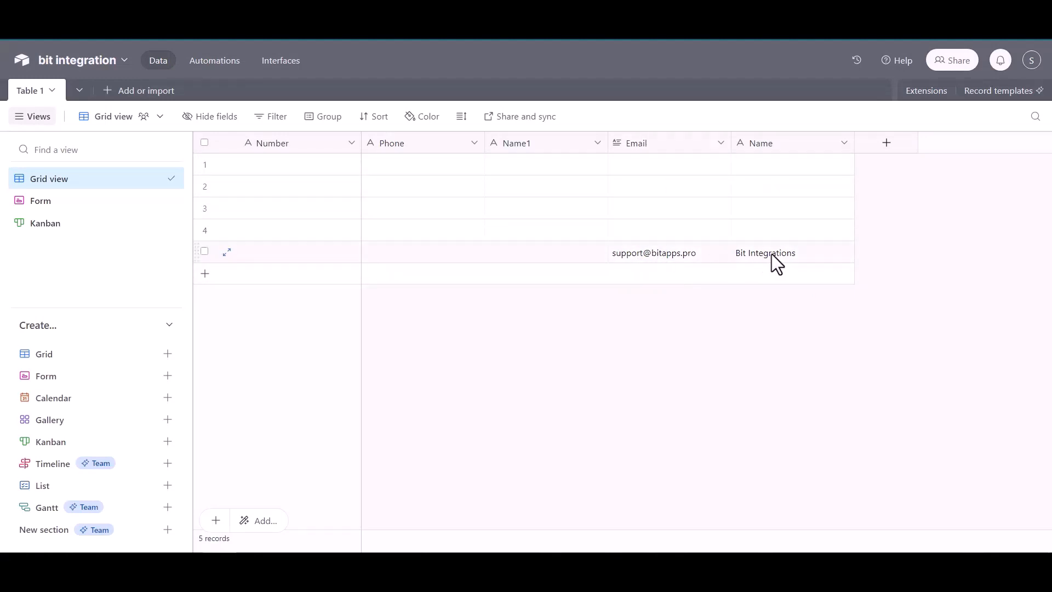
{"action": "mouse_move", "coordinate": [524, 261]}
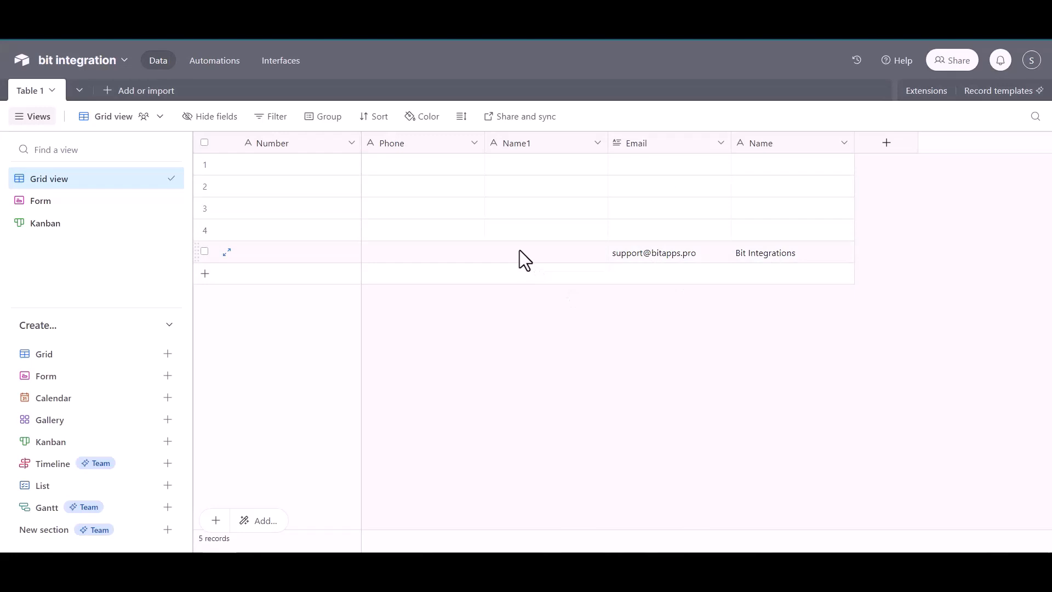